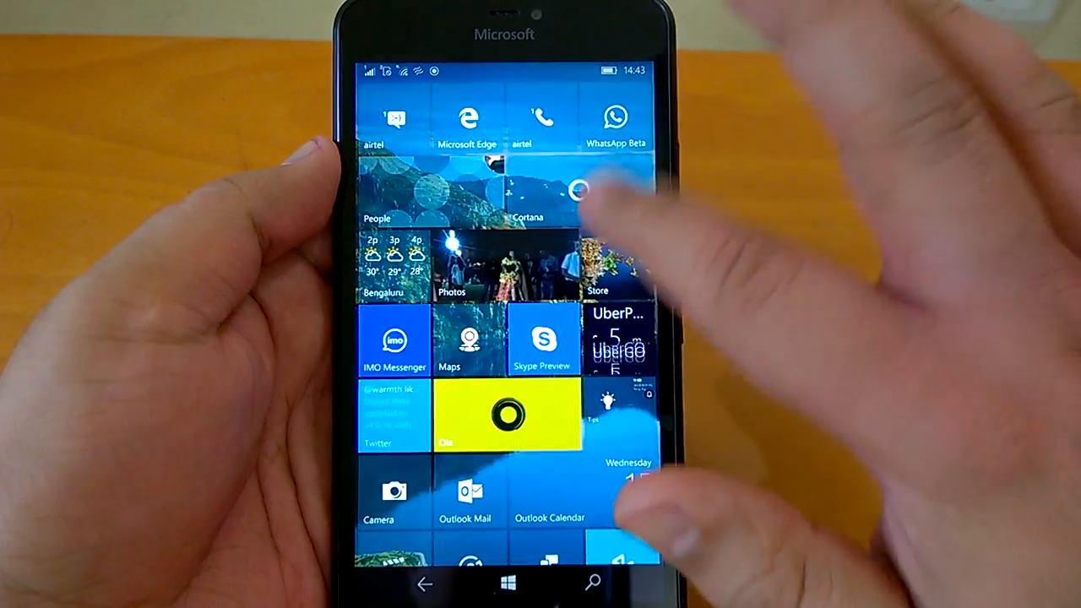
Scroll through the All apps list past the F, G and H entries
scroll("up", 3)
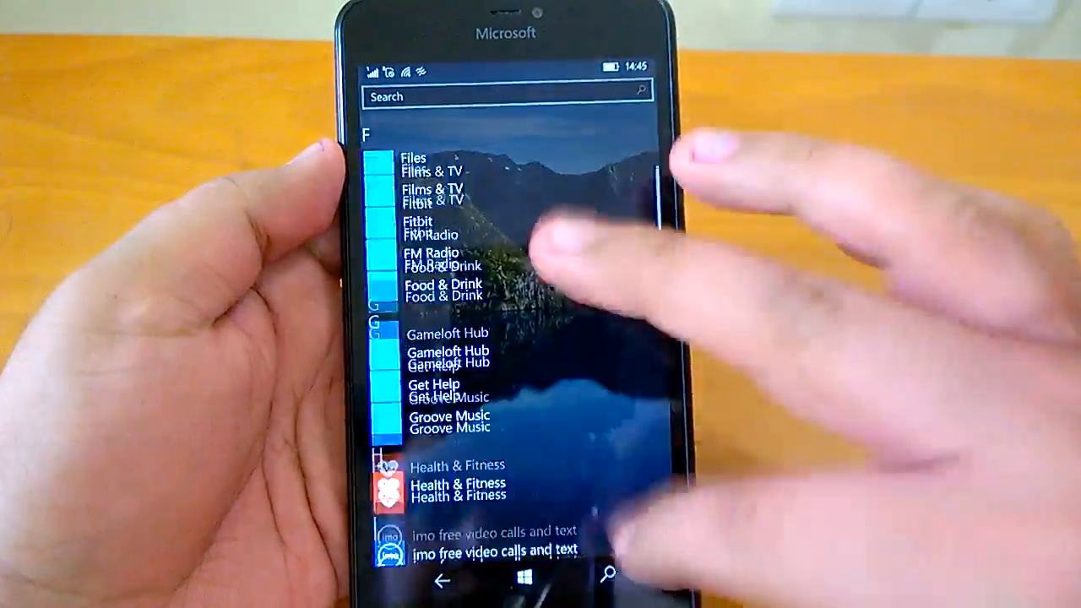
Scroll the All apps list to its end and bring up Action Centre
scroll("down", 3)
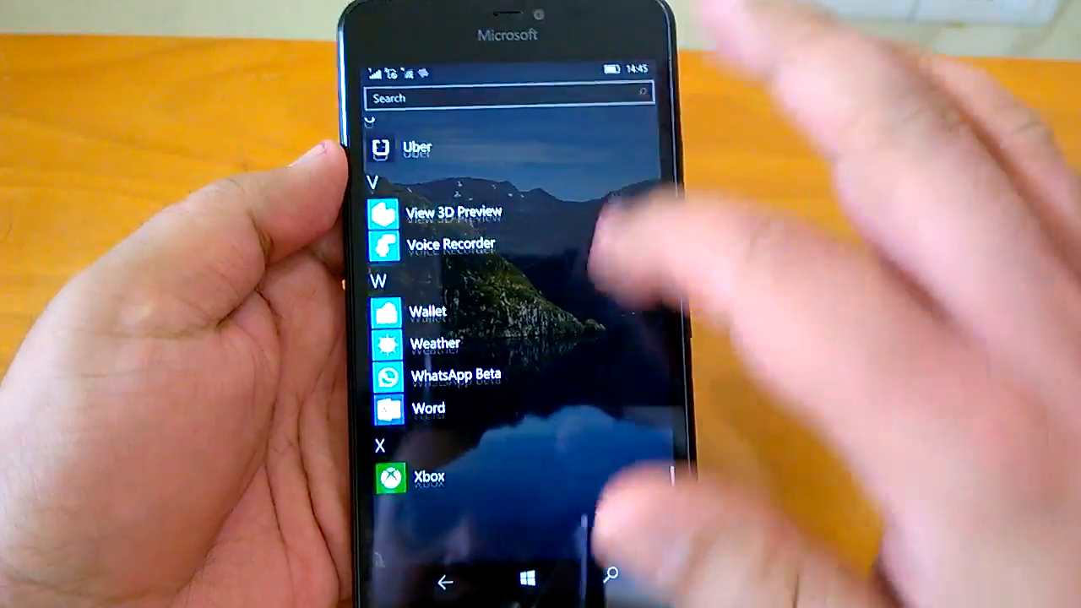
scroll("down", 3)
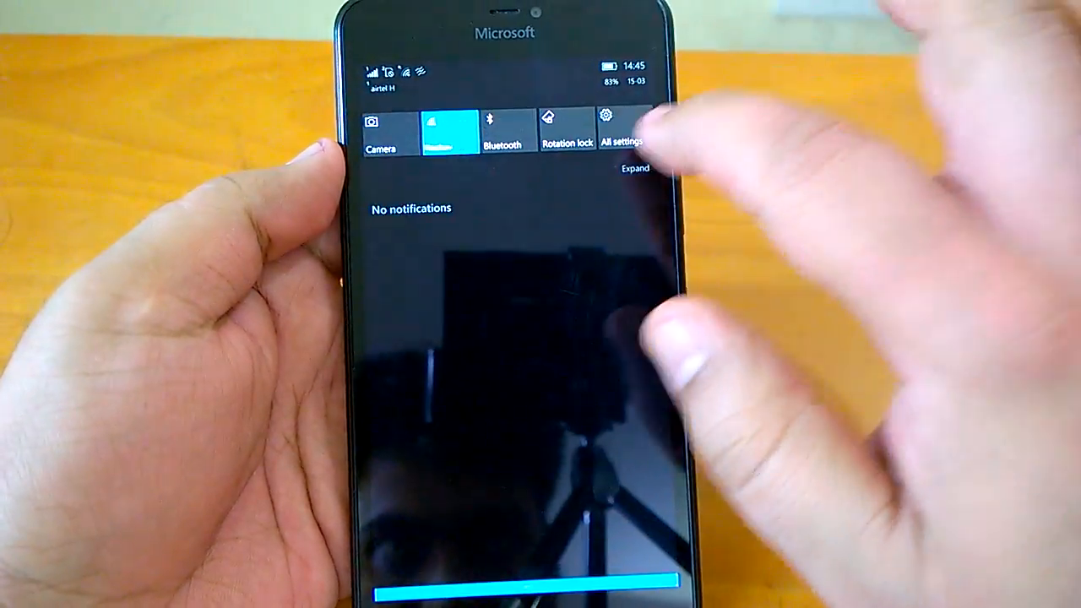
Open All settings and view System's Display and Notifications & actions pages
left_click(606, 127)
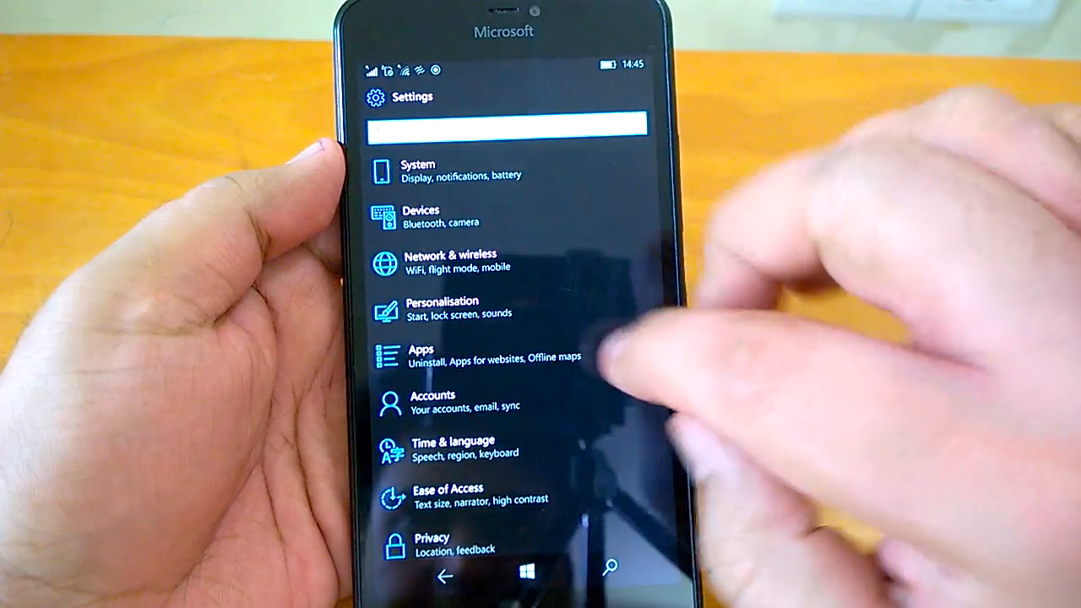
left_click(417, 169)
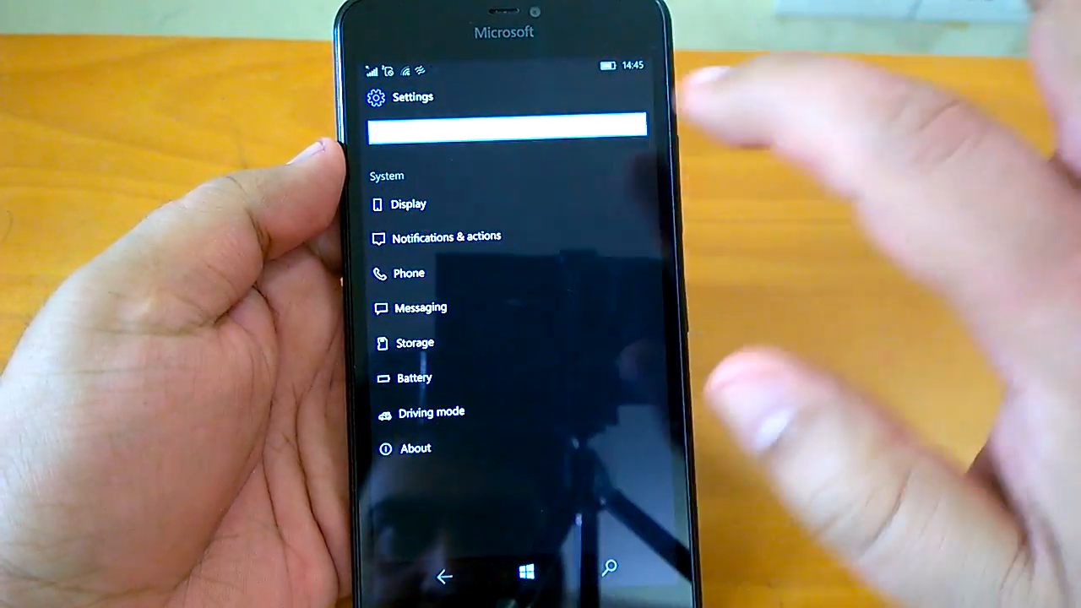
left_click(409, 204)
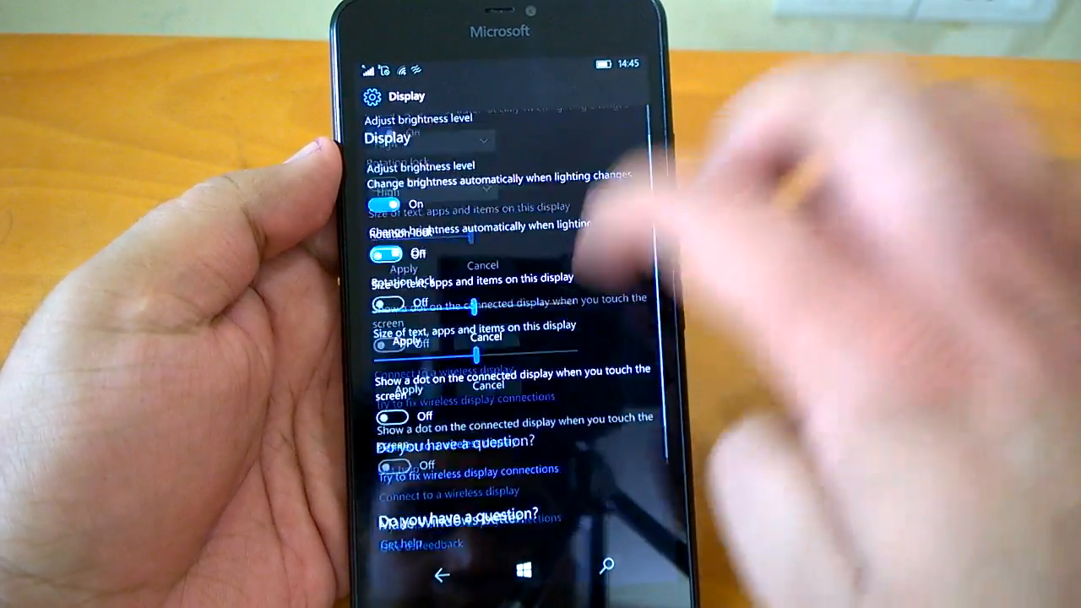
left_click(440, 574)
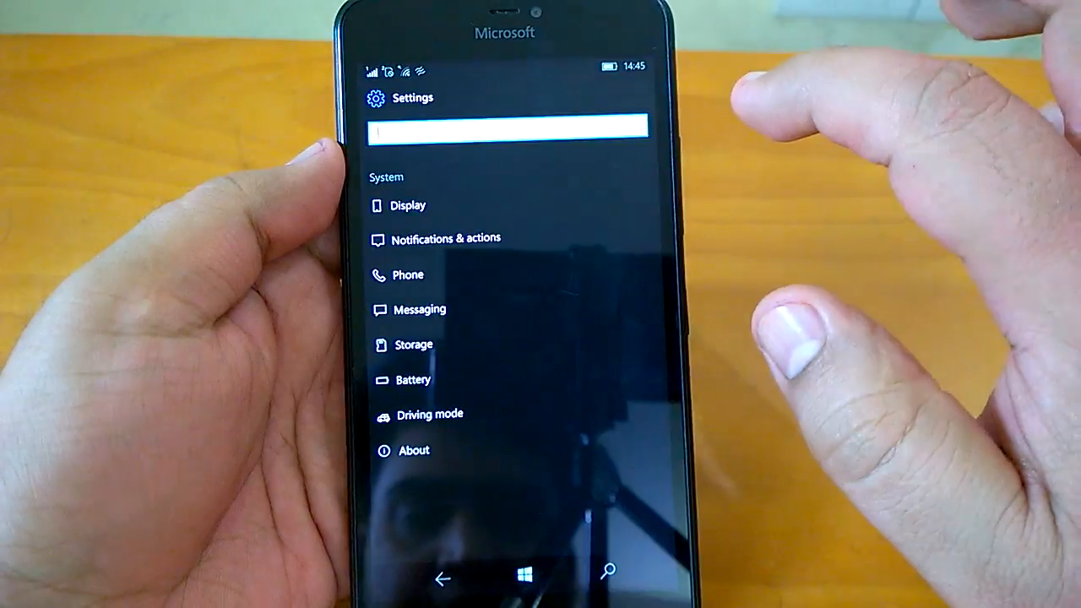
left_click(449, 238)
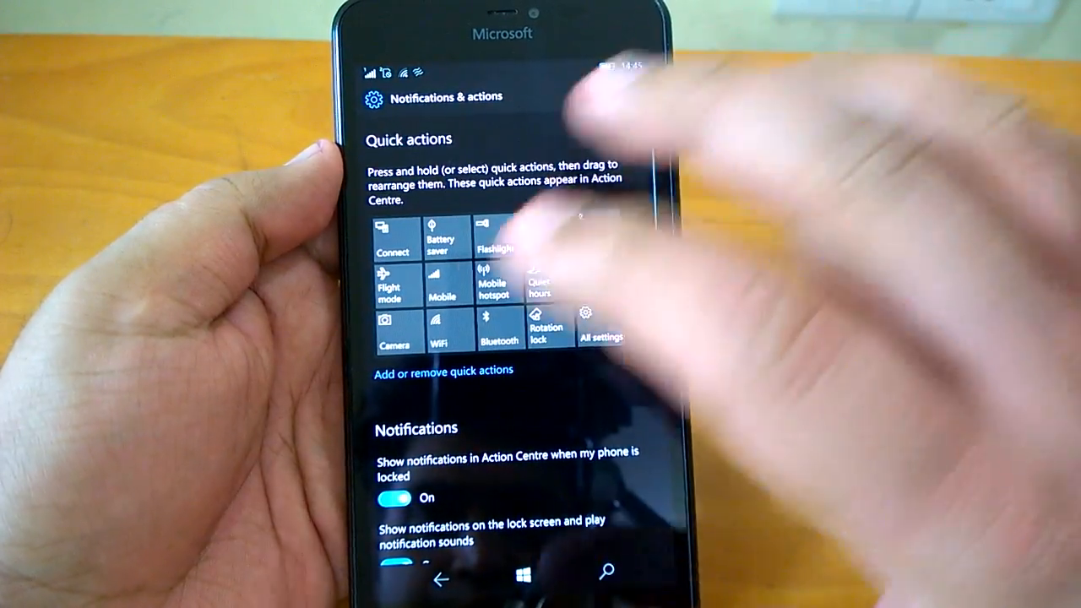
Scroll the notification options, then view Time & language > Date & time and back out
scroll("down", 3)
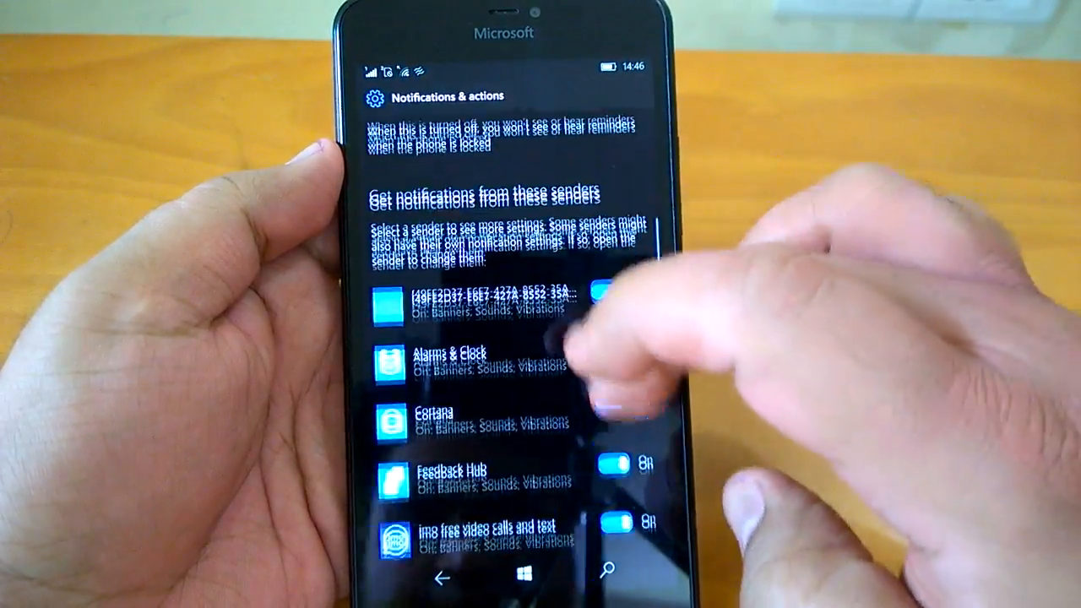
scroll("down", 3)
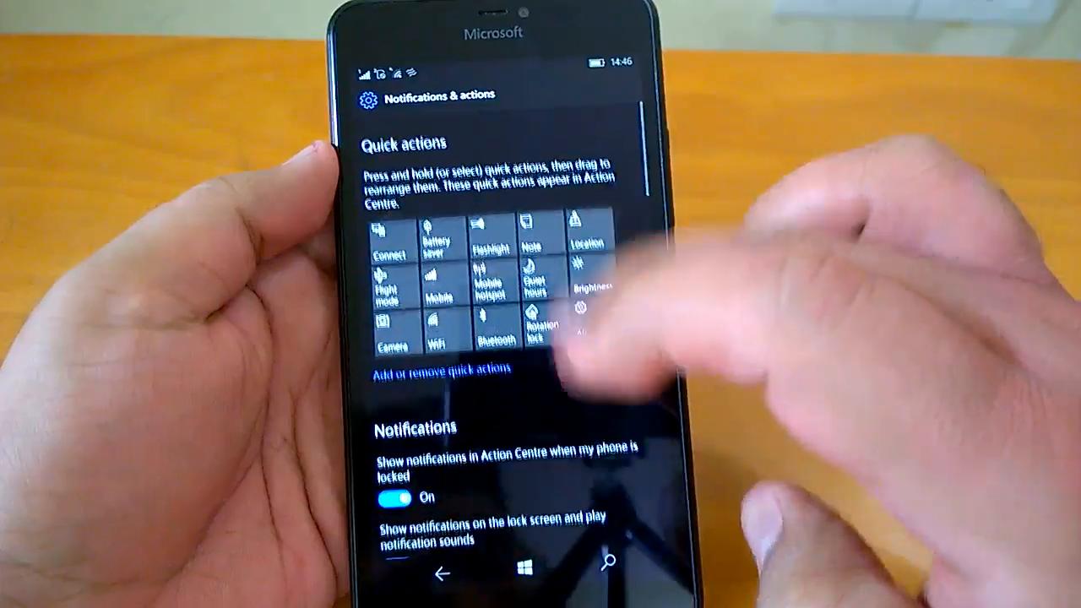
scroll("down", 3)
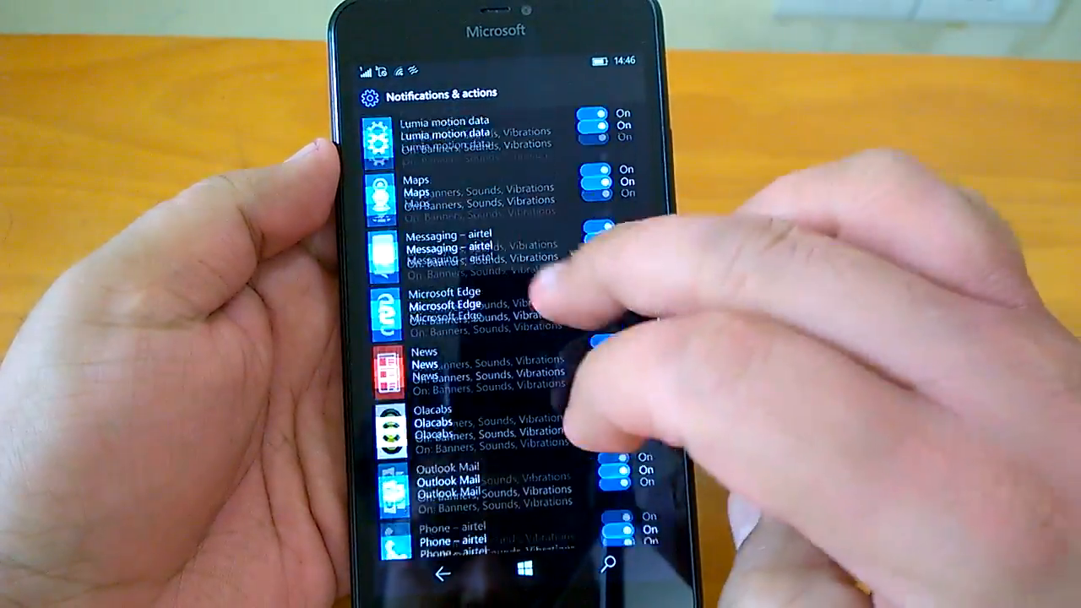
scroll("down", 3)
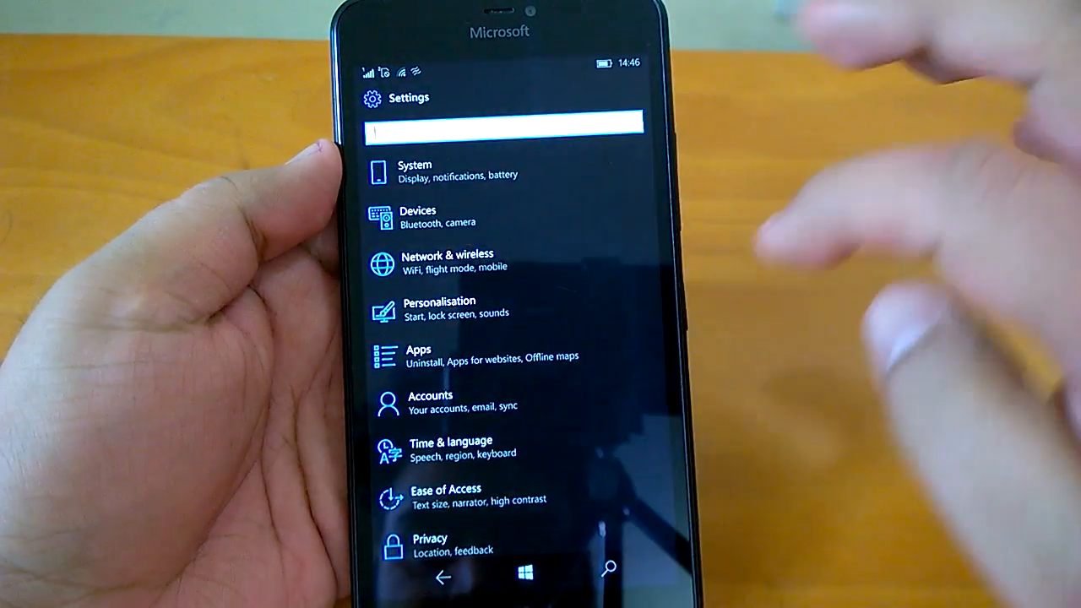
left_click(452, 447)
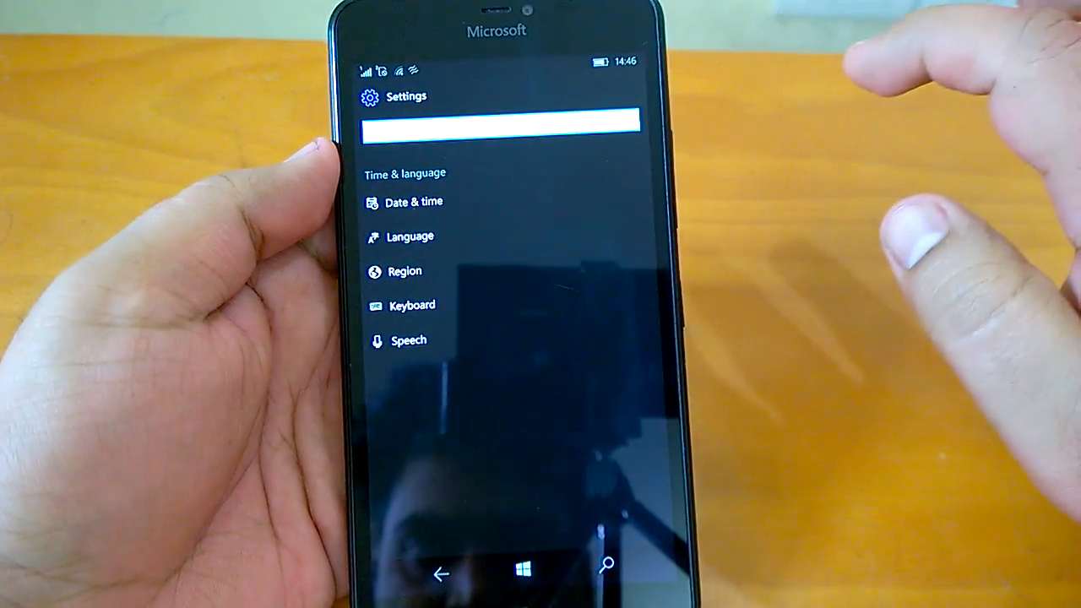
left_click(413, 202)
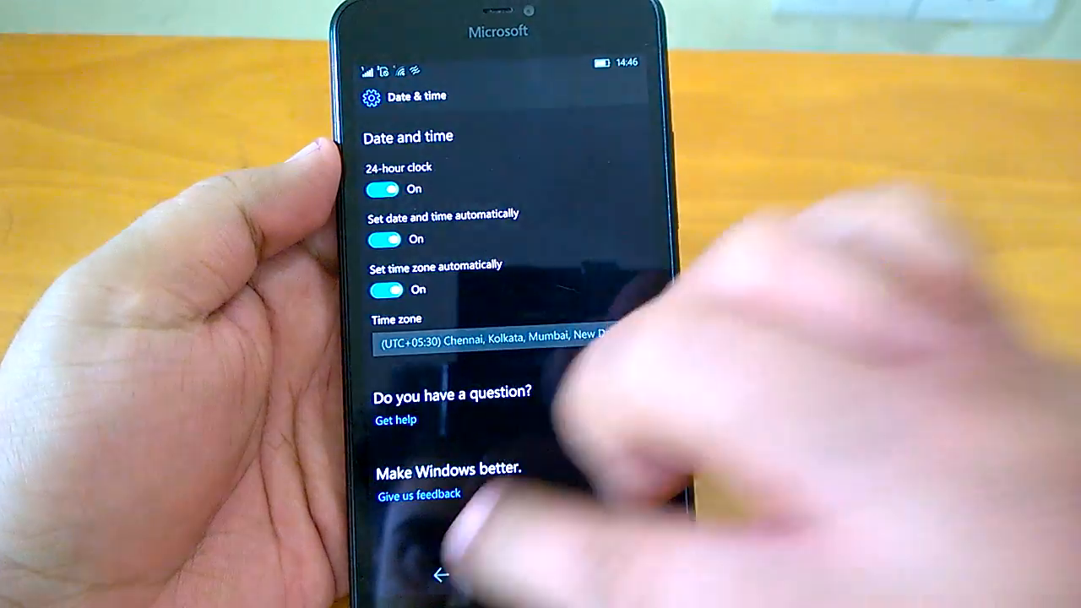
left_click(438, 575)
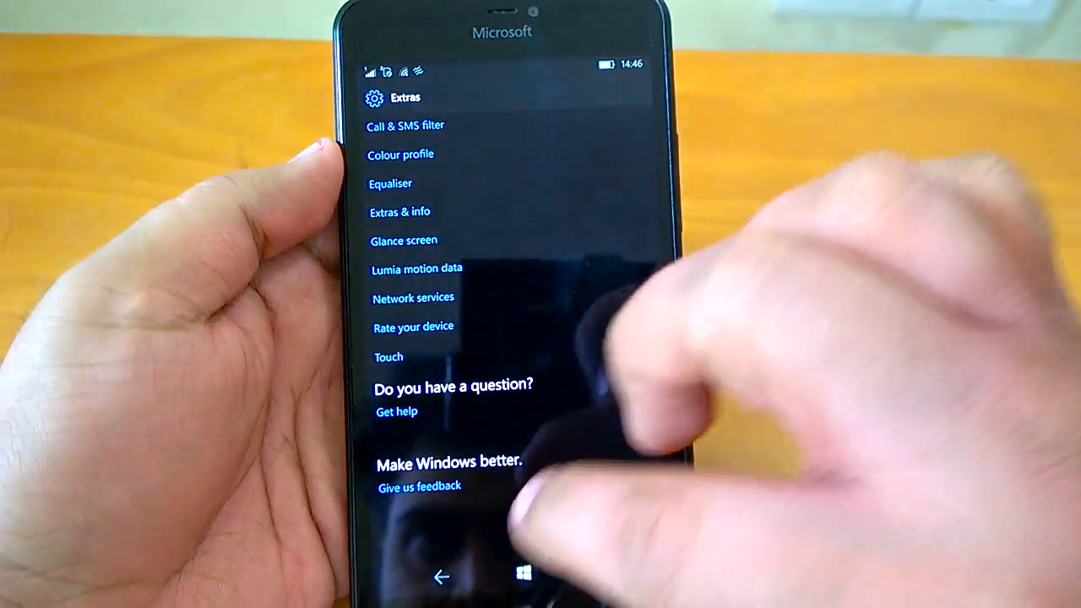
left_click(440, 577)
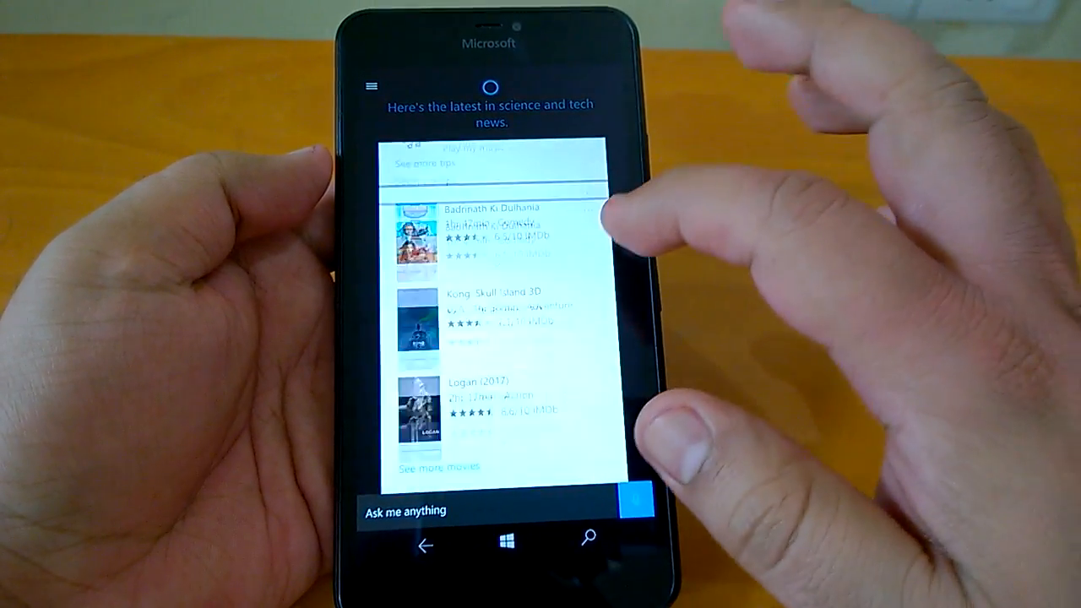
scroll("down", 3)
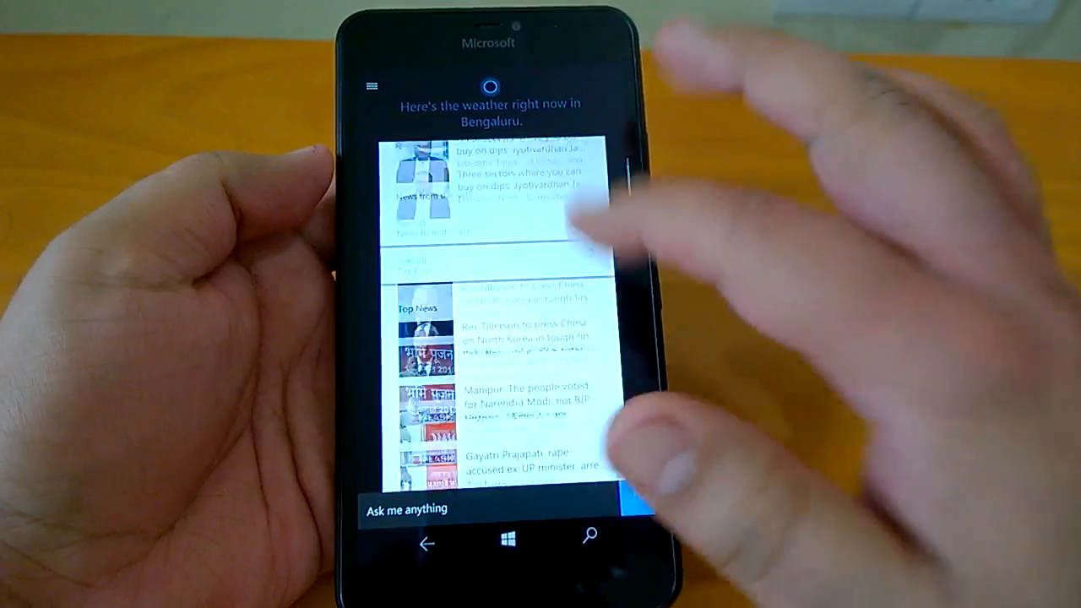
scroll("down", 3)
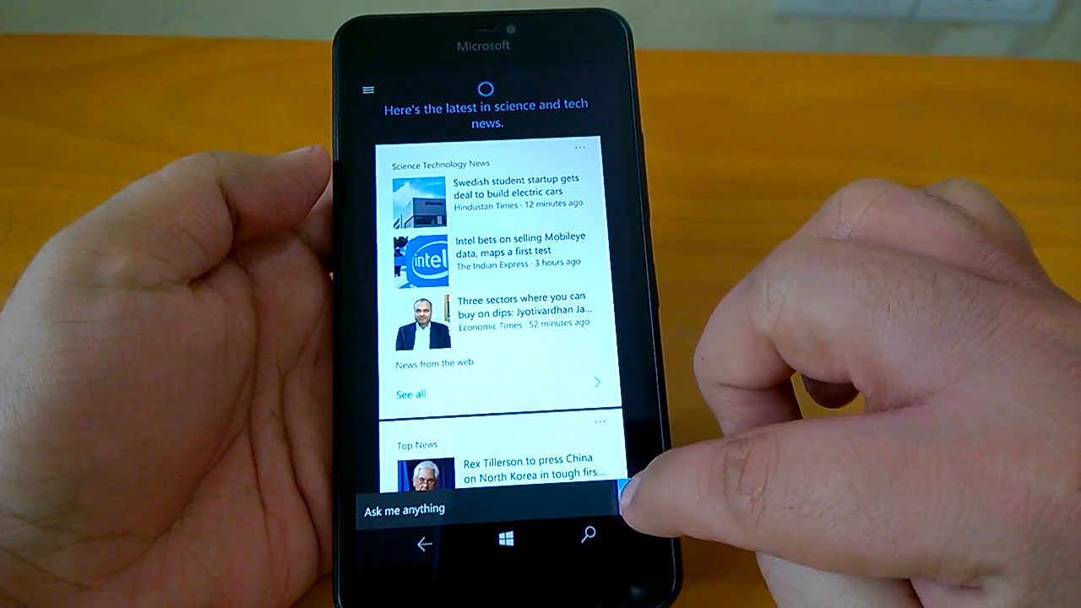
scroll("down", 3)
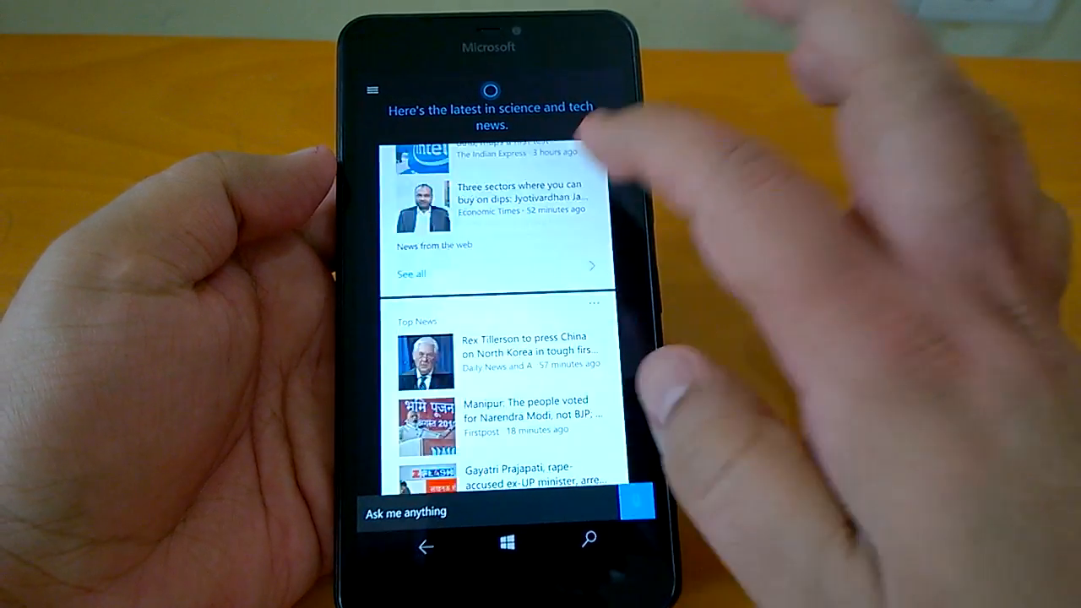
scroll("down", 3)
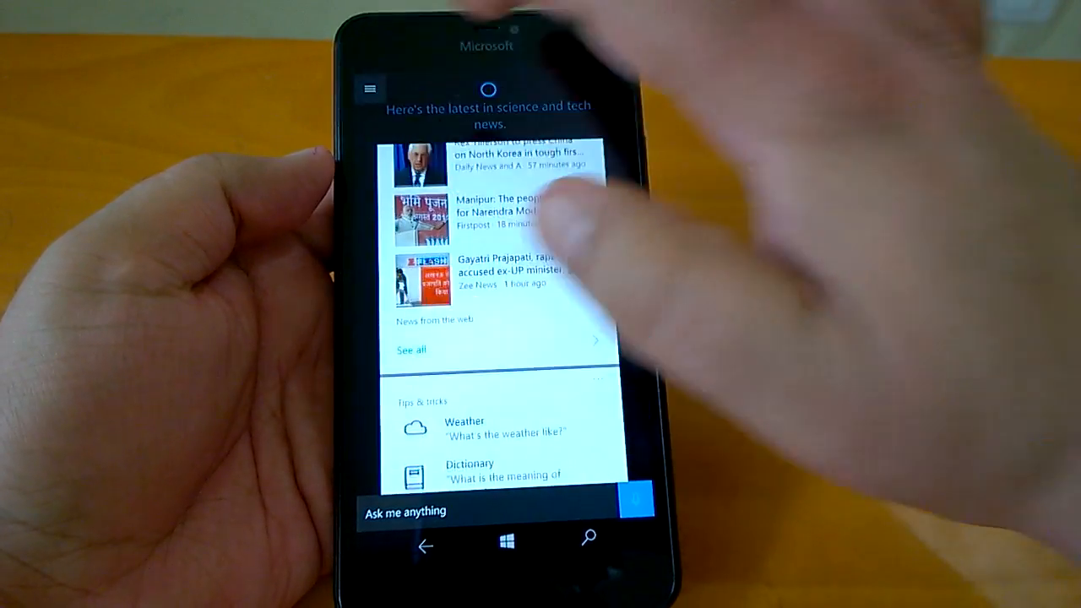
left_click(370, 87)
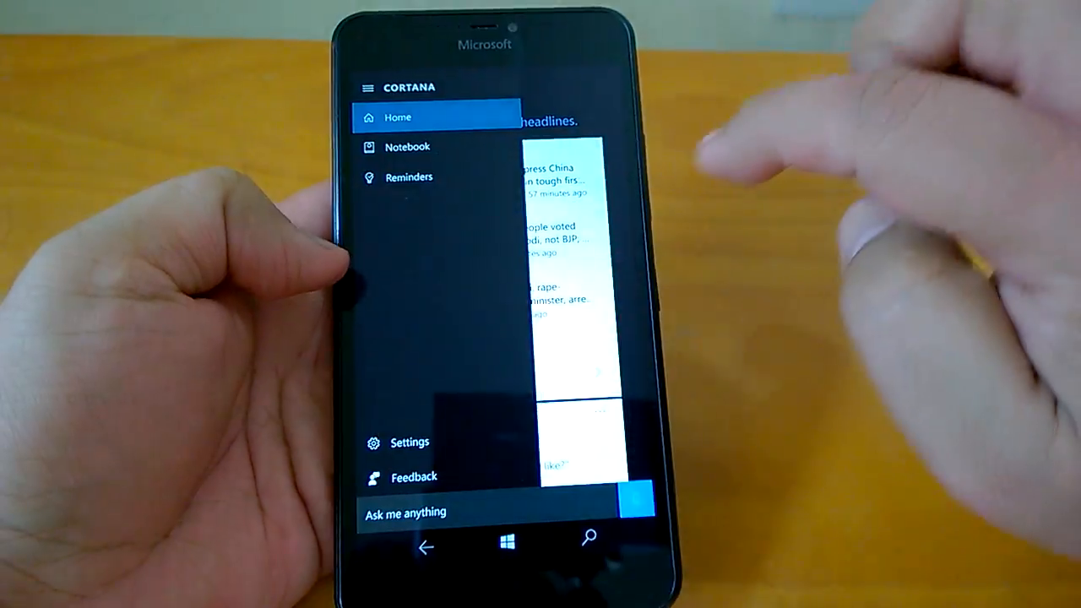
left_click(408, 442)
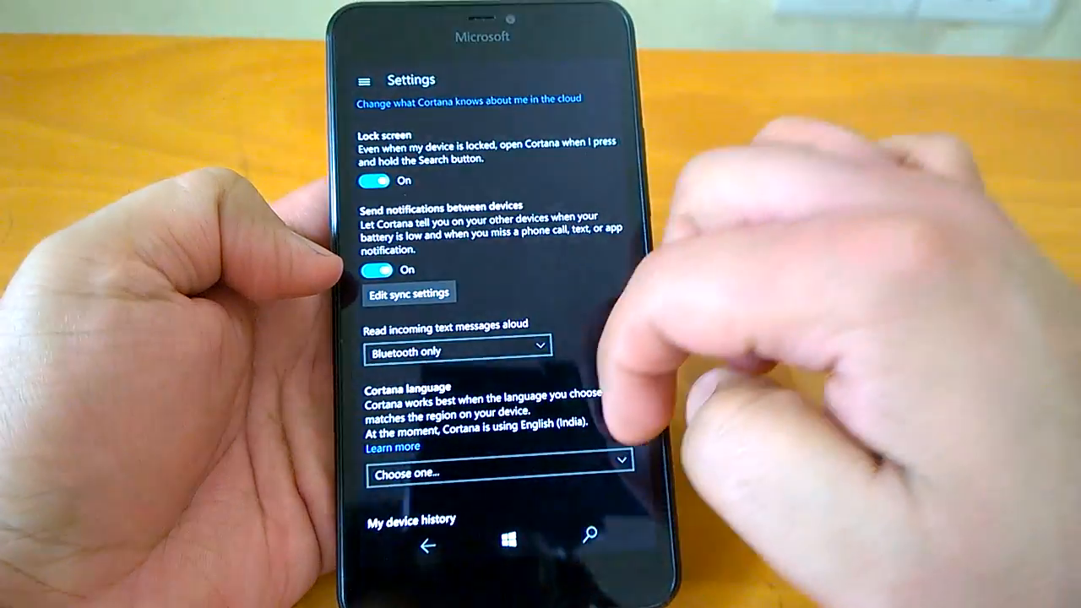
scroll("down", 3)
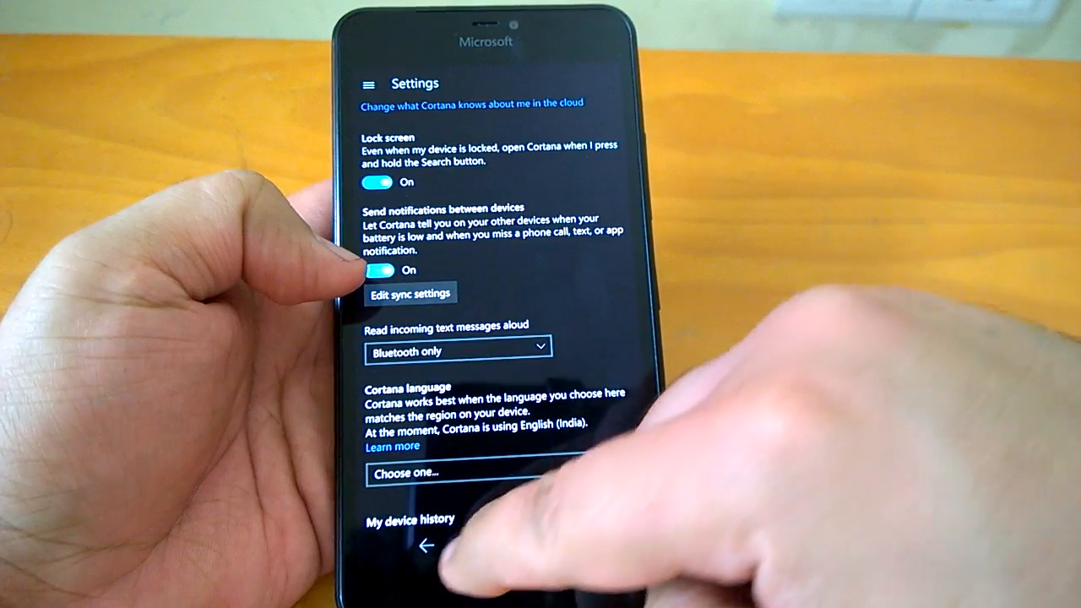
left_click(426, 544)
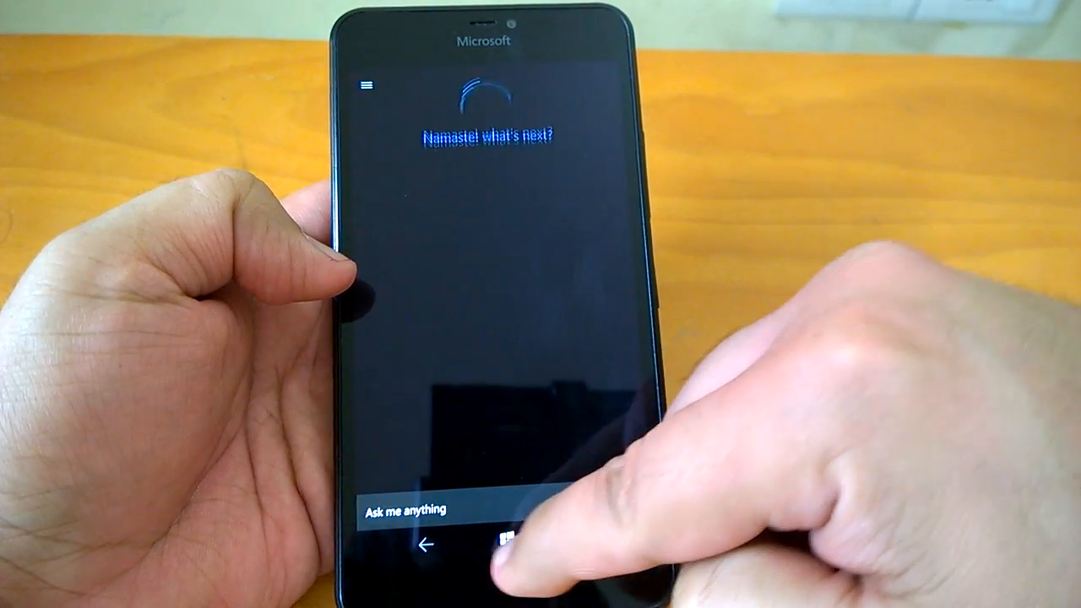
Leave Cortana, resume all nine paused Store downloads, then return to Start
left_click(426, 547)
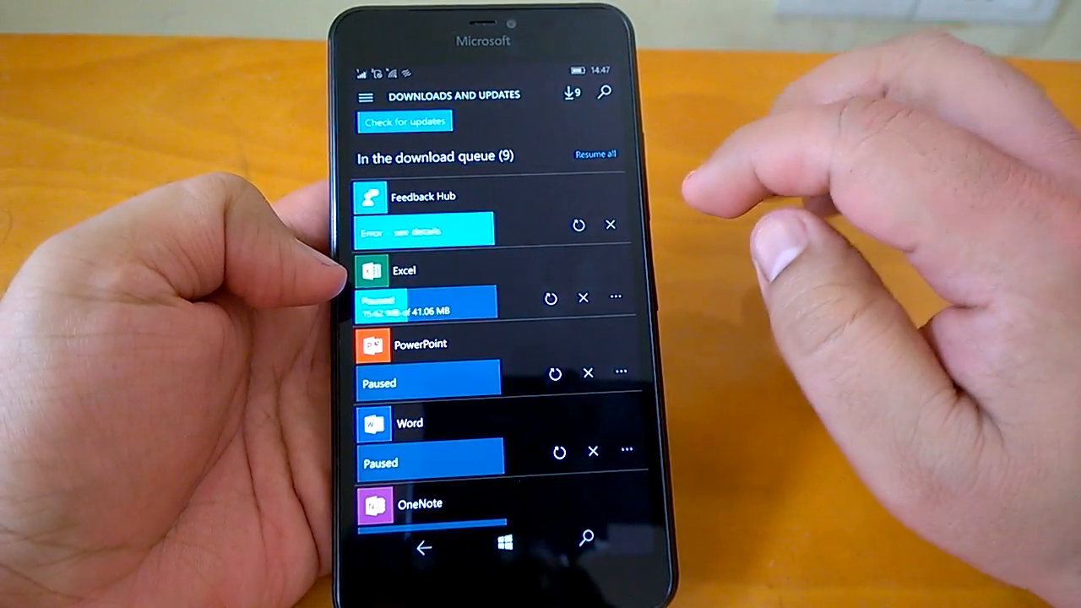
left_click(595, 154)
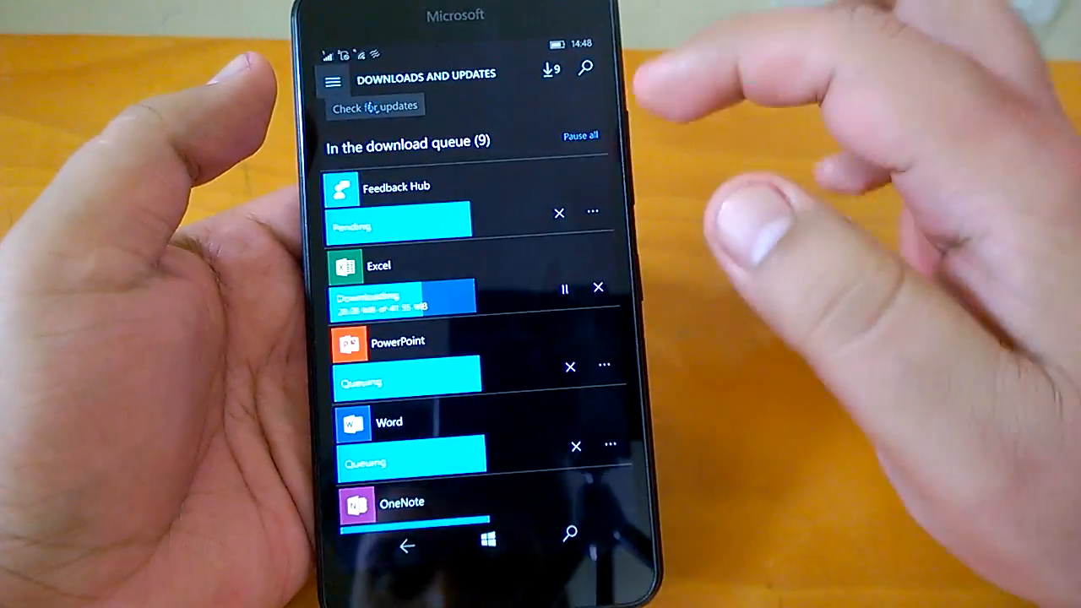
left_click(333, 81)
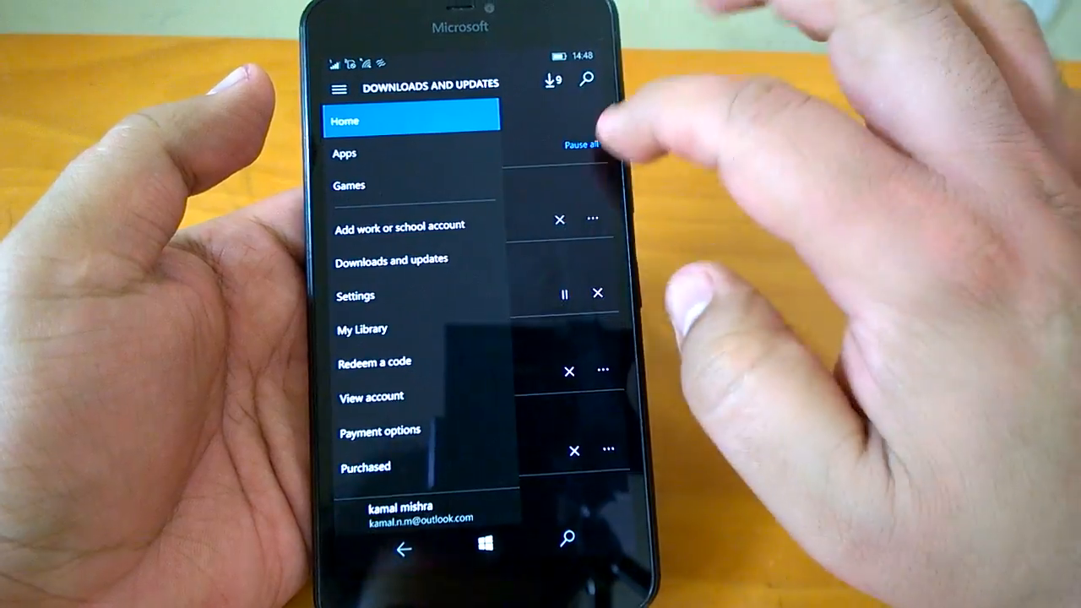
left_click(339, 85)
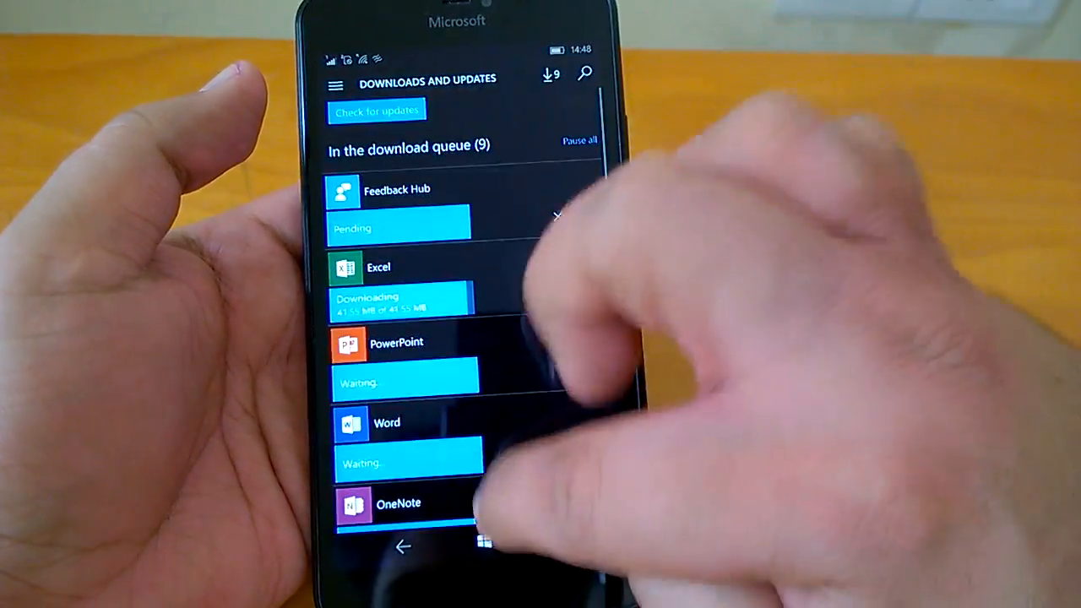
left_click(484, 545)
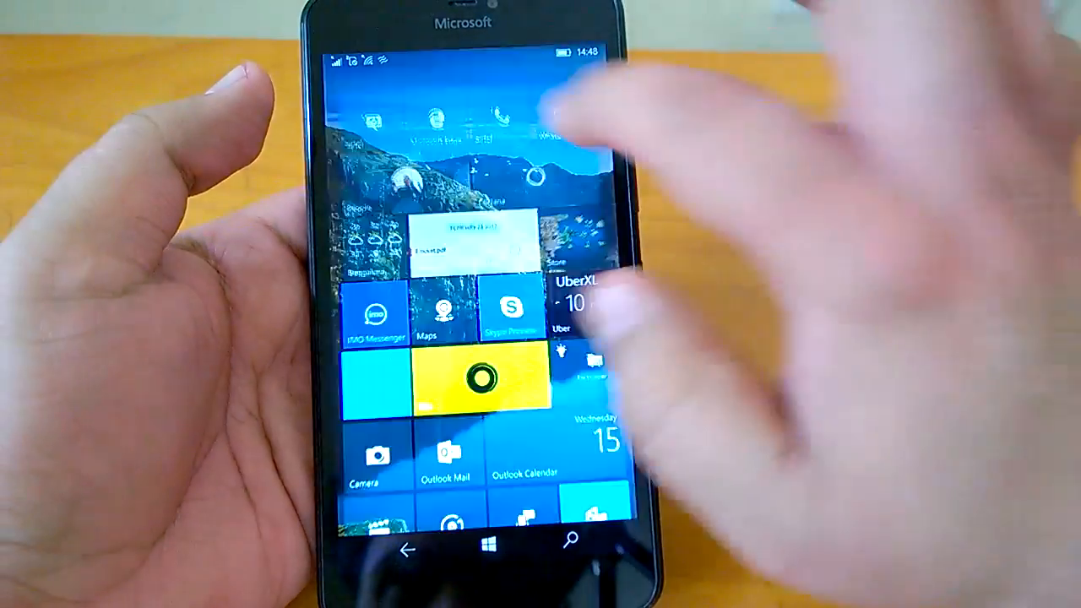
Show the Bluetooth & other devices list with Bluetooth on and two paired laptops
left_click_drag(464, 50, 465, 338)
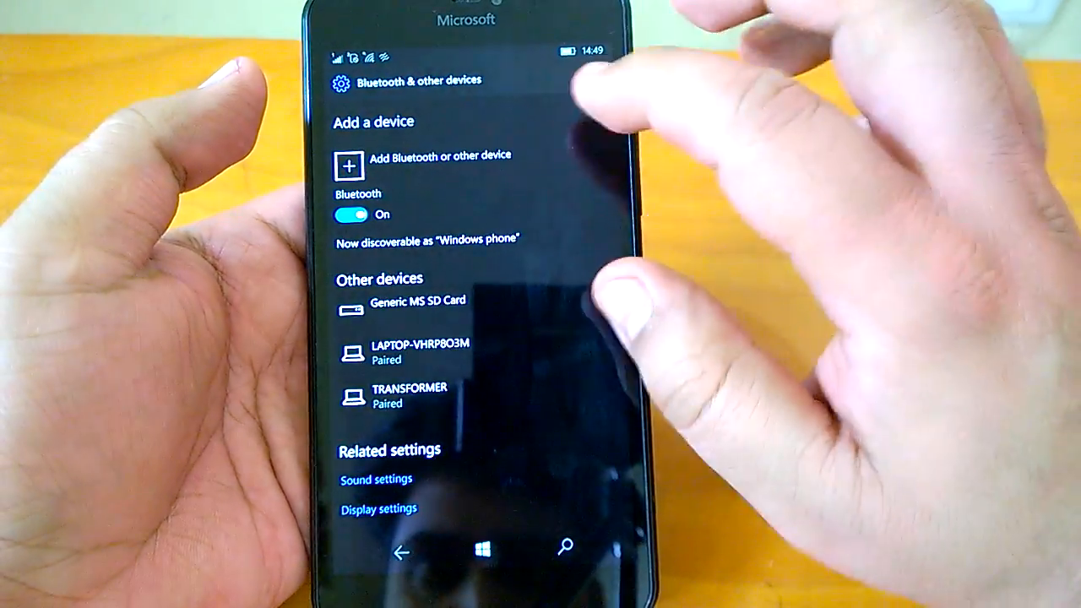
scroll("down", 3)
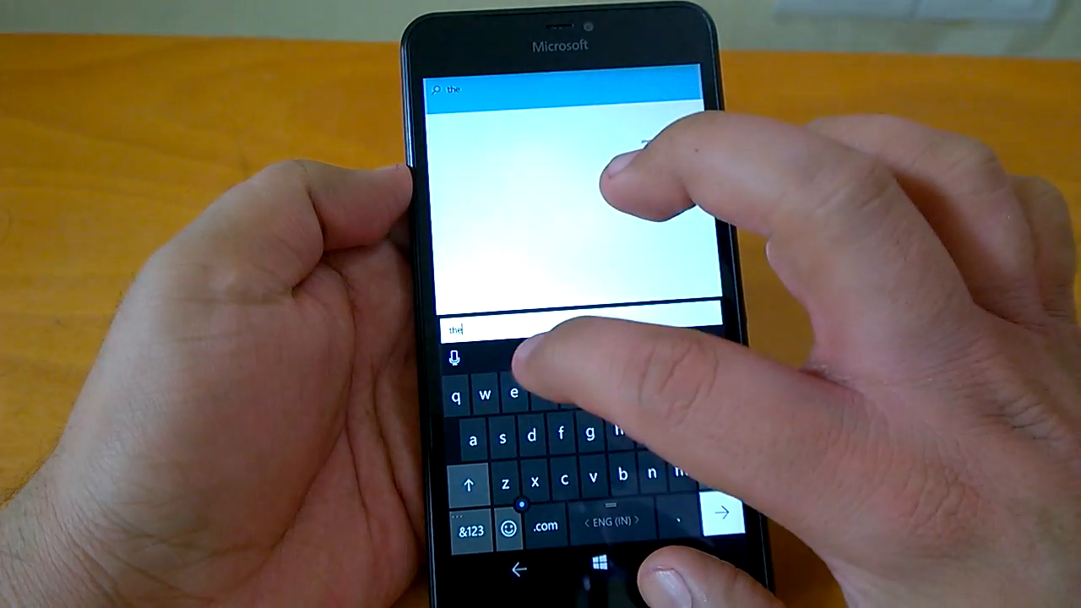
Enter 'thewincentral' in Edge's address bar to load thewincentral.com
type("win")
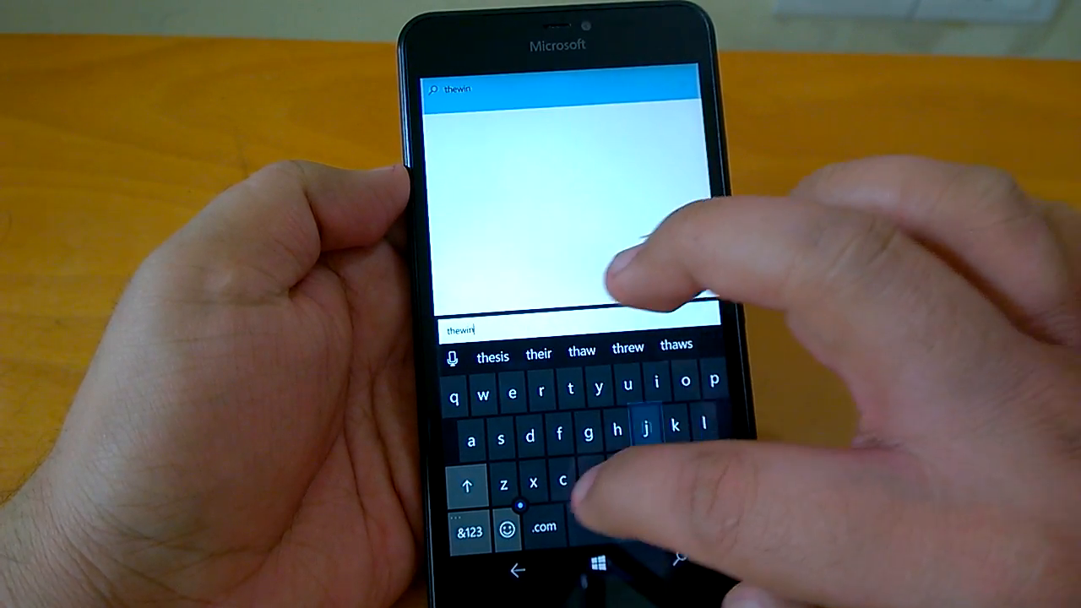
type("cen")
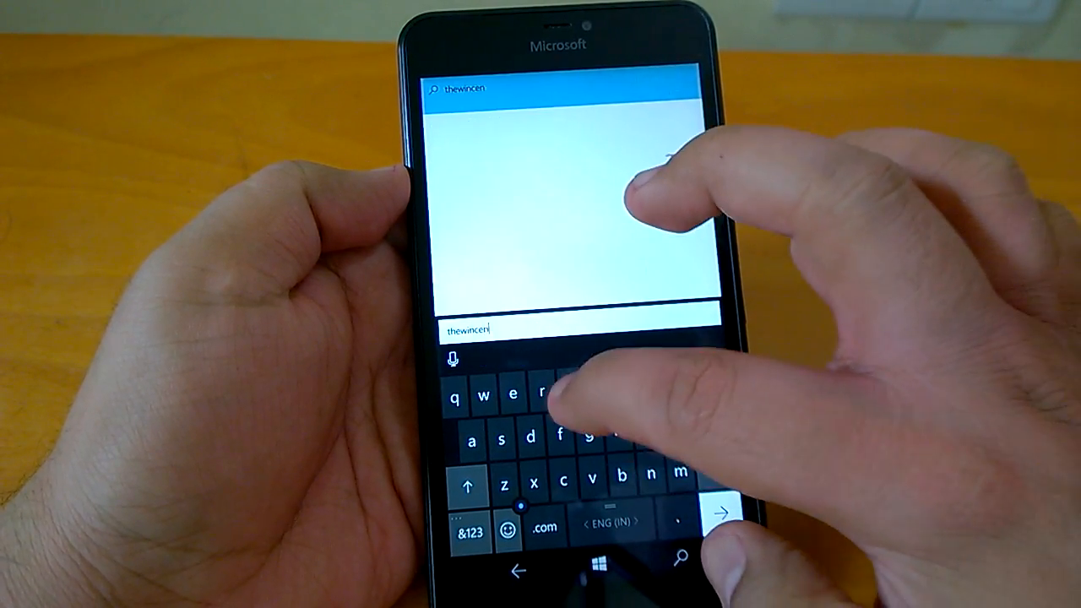
type("tral.com")
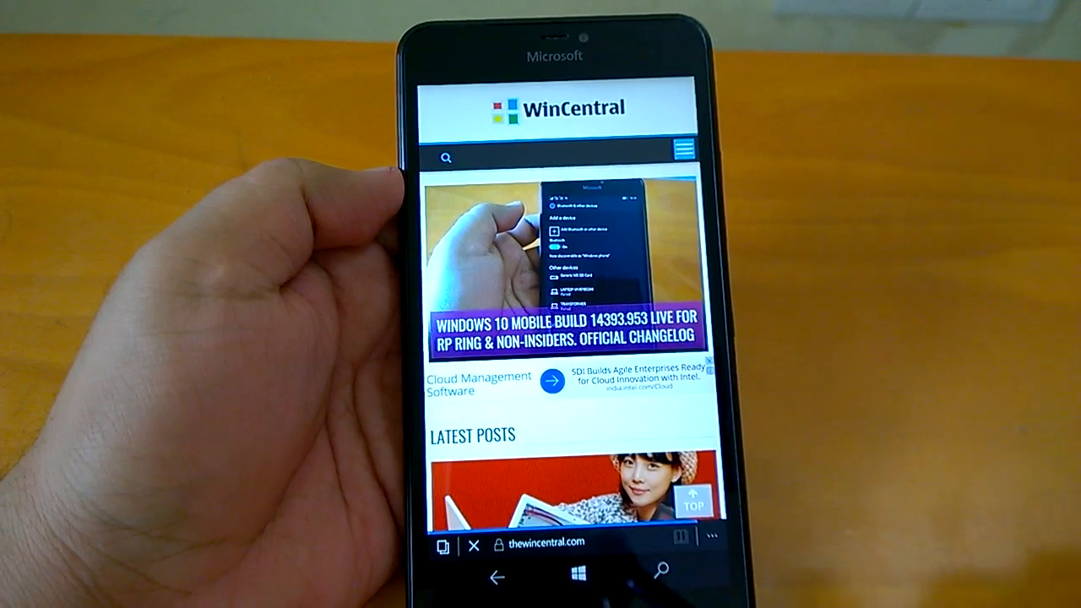
Open a new InPrivate tab, then add another new tab from the tabs view
left_click(443, 542)
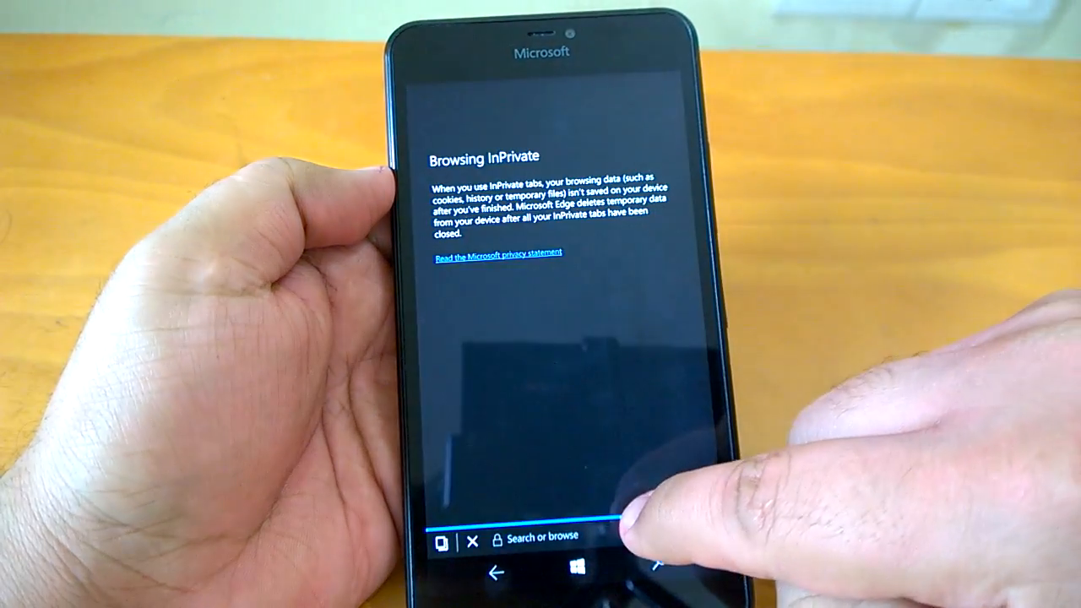
left_click(442, 541)
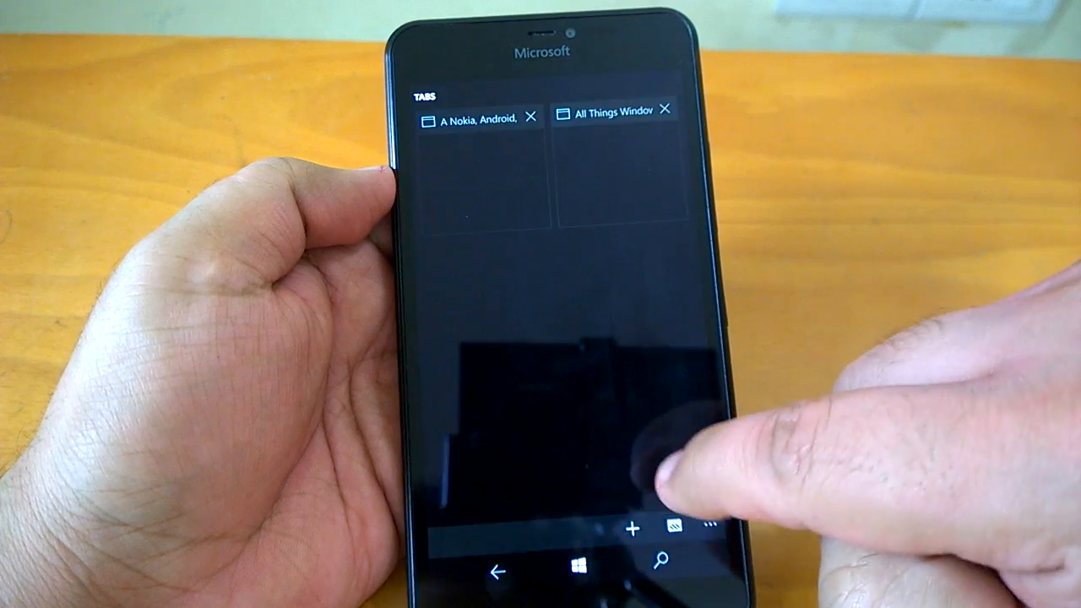
left_click(631, 528)
type("html")
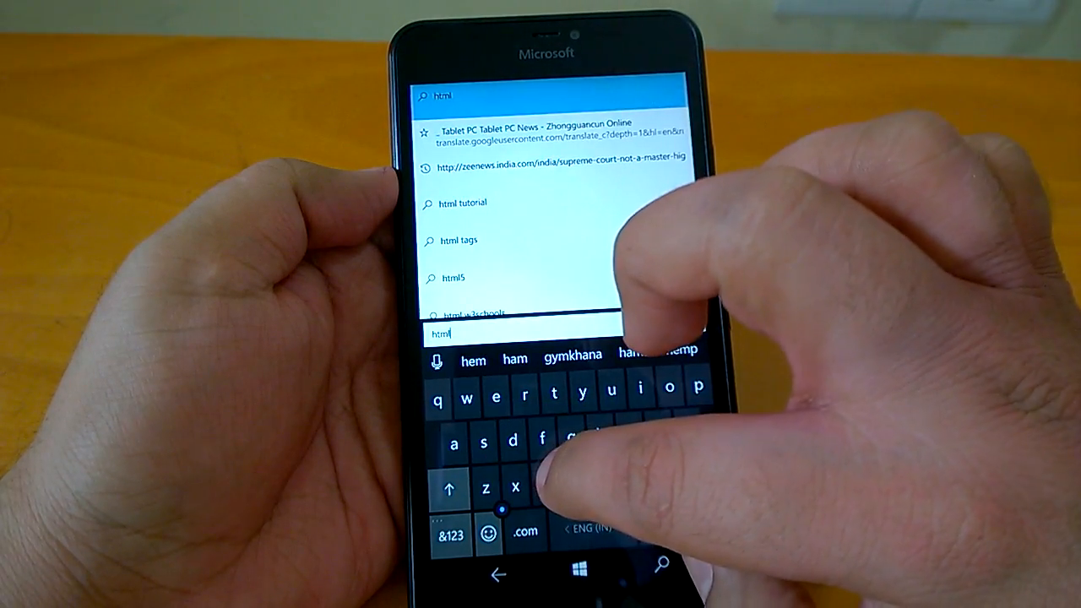
Load the HTML6test site, scoring 465 of 555, and view the tab overview
left_click(450, 534)
type("6")
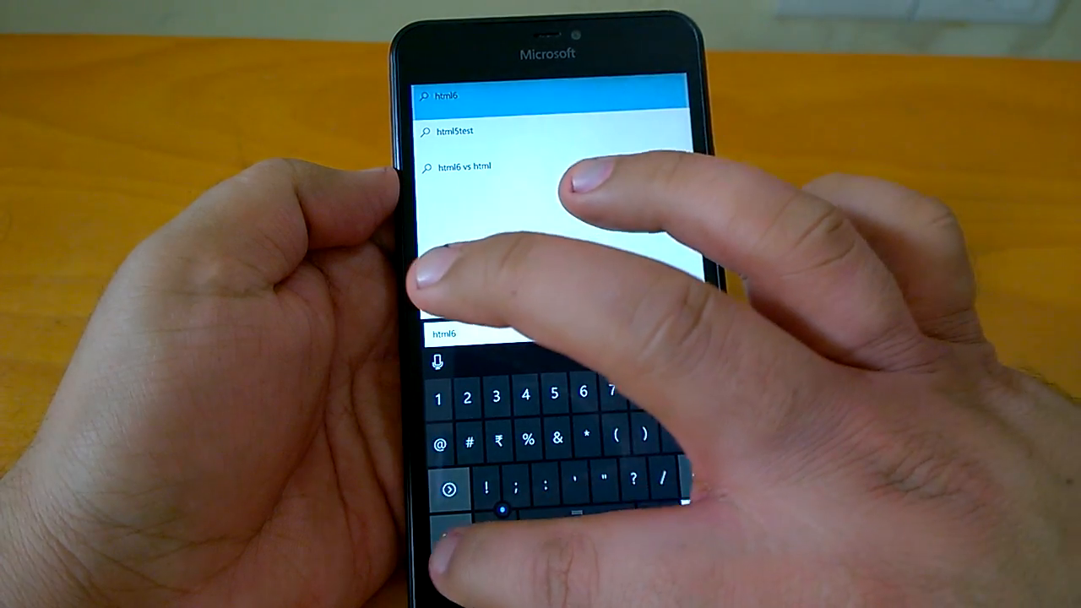
left_click(553, 352)
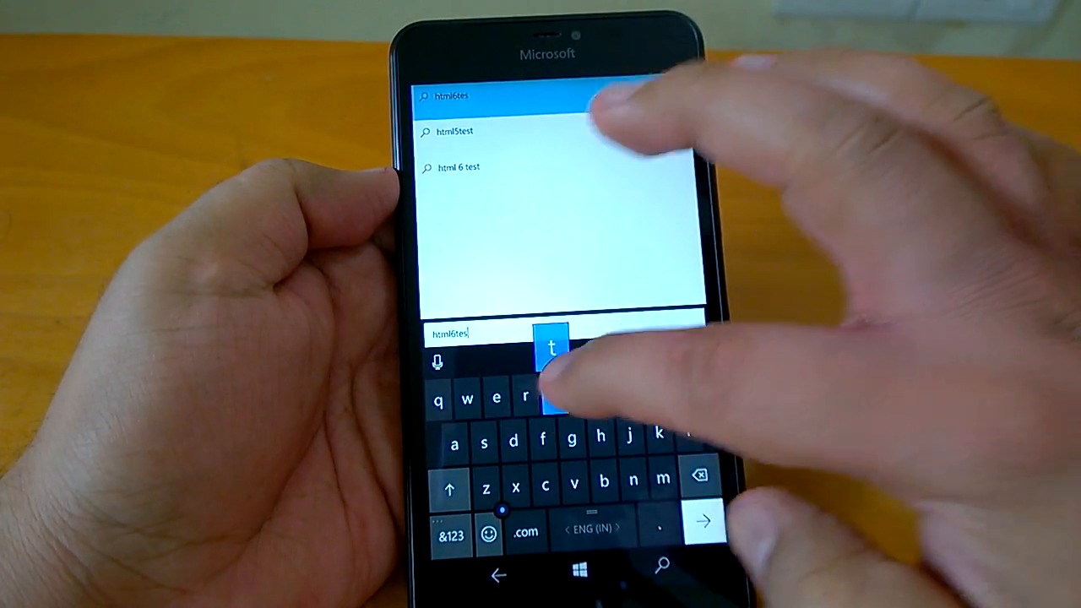
left_click(701, 520)
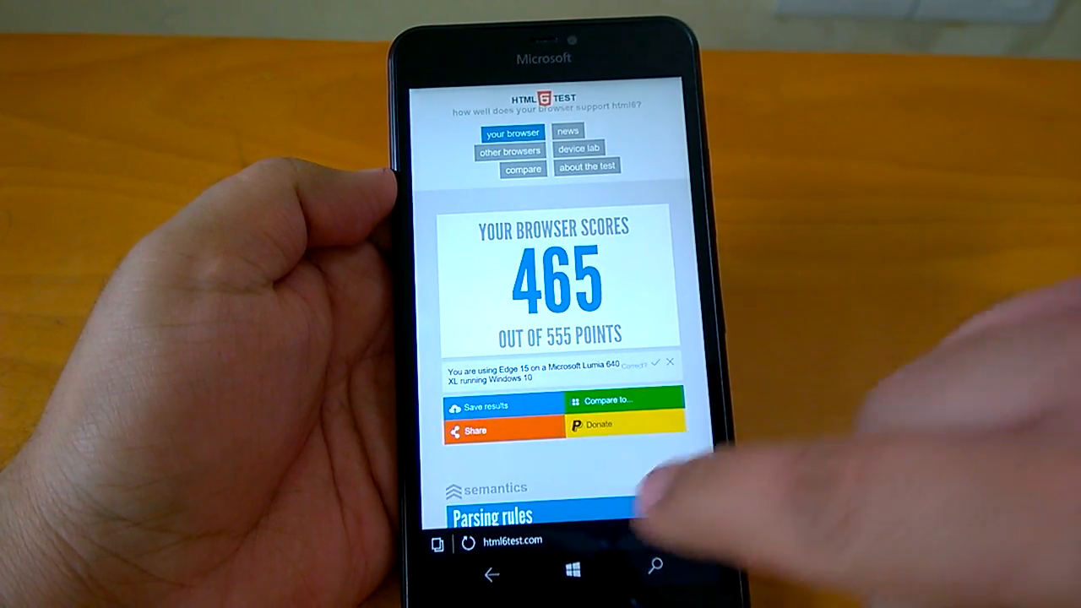
left_click(437, 544)
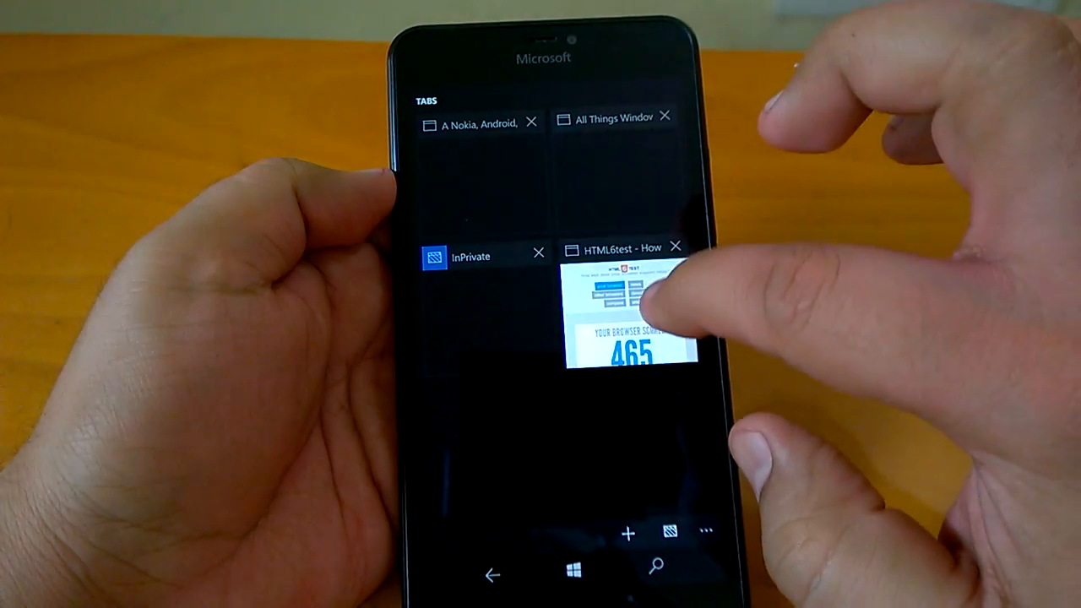
left_click(539, 252)
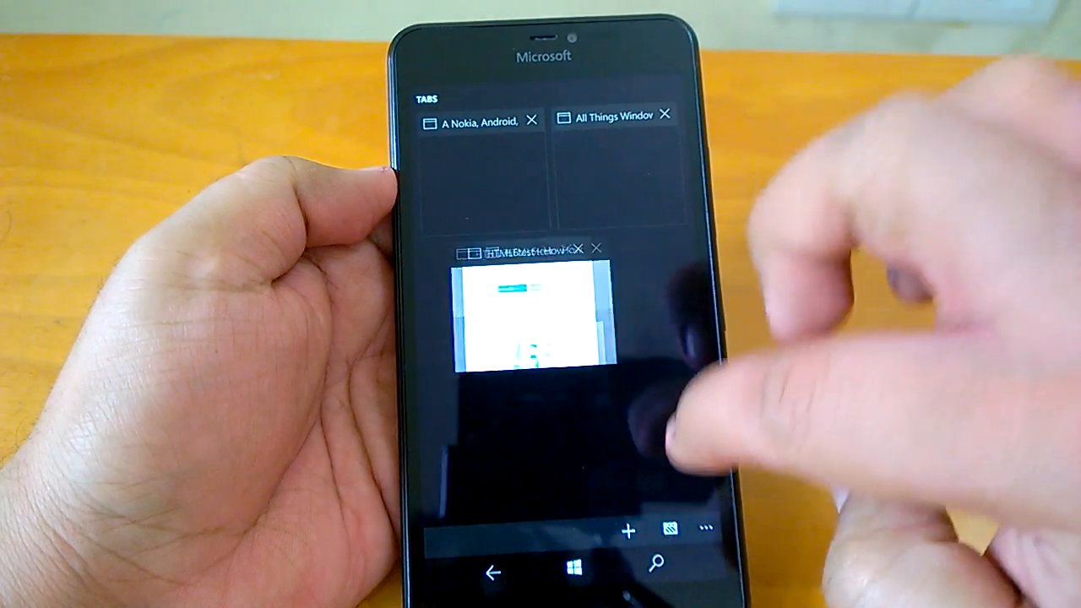
Open a new tab, go to youtube.com and start searching 'trail'
left_click(538, 321)
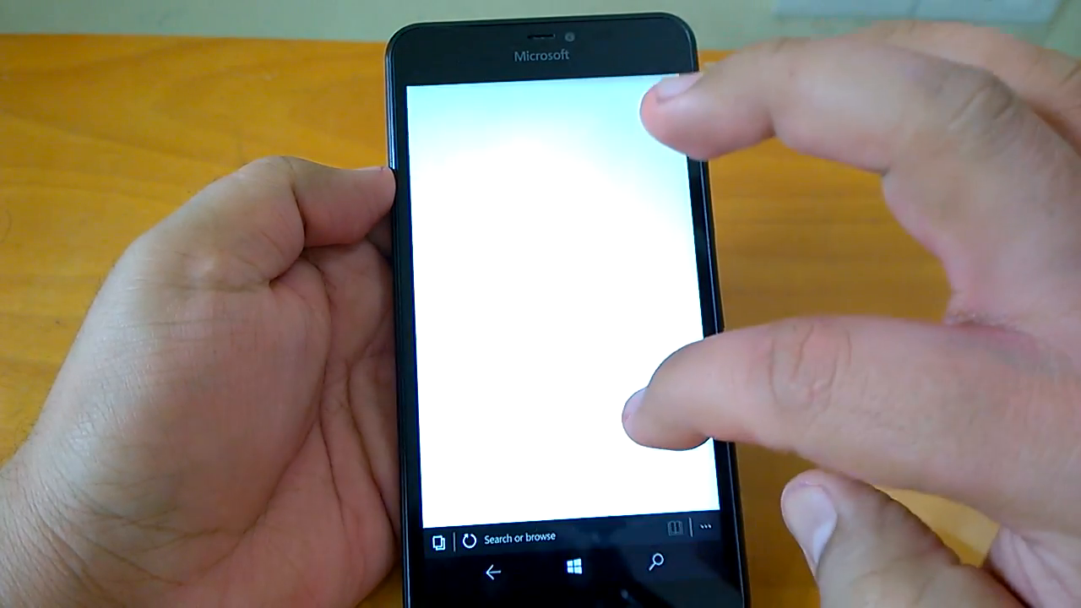
left_click(524, 534)
type("youtube.com")
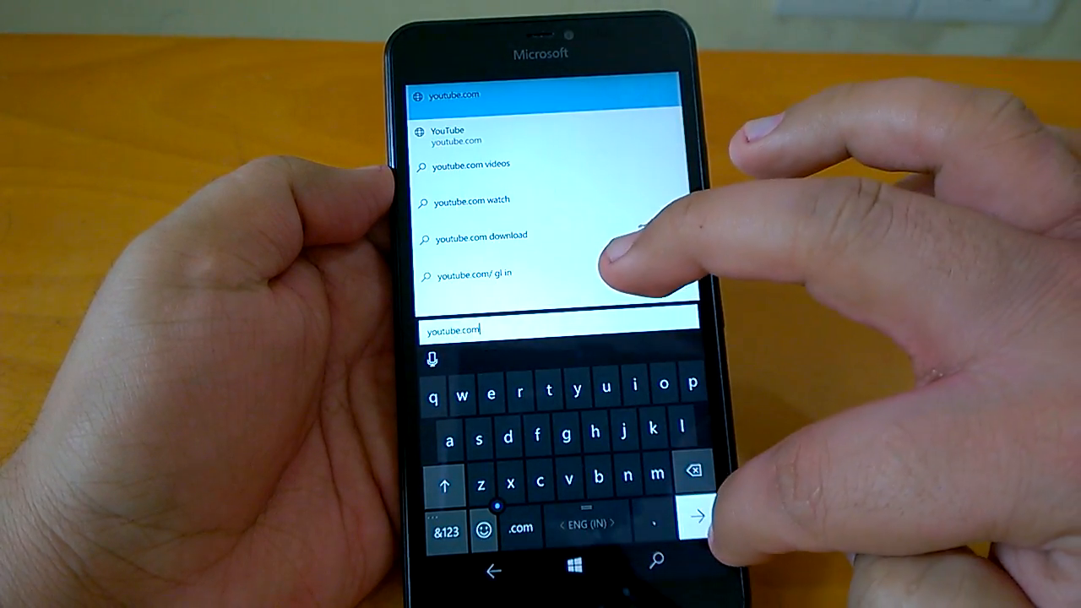
left_click(694, 519)
type("trail")
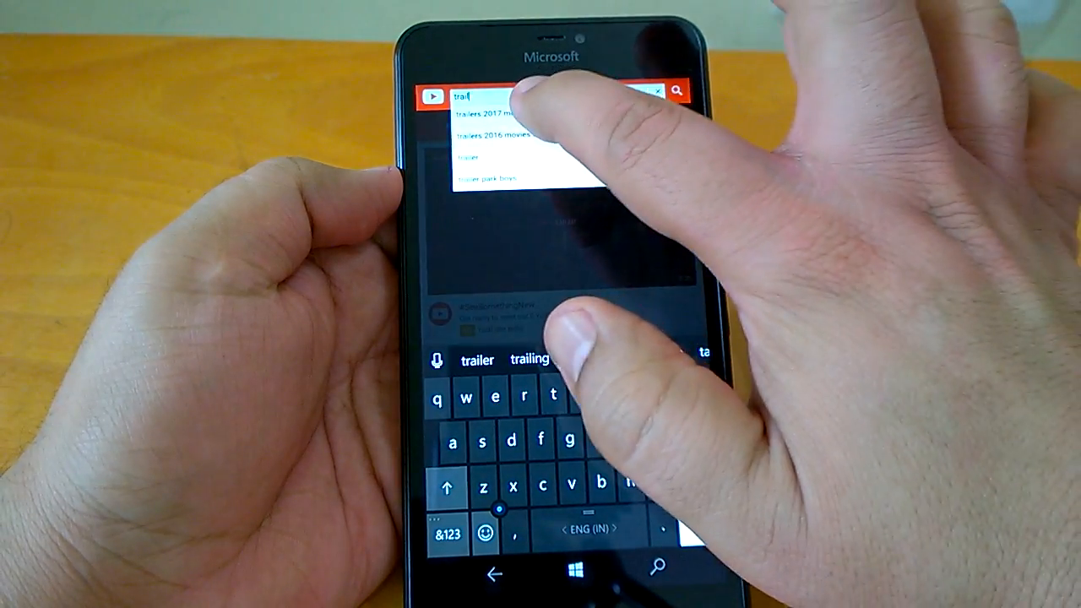
Search 'trailers 2017 movies official' and open the Deadpool 2 teaser trailer
left_click(499, 114)
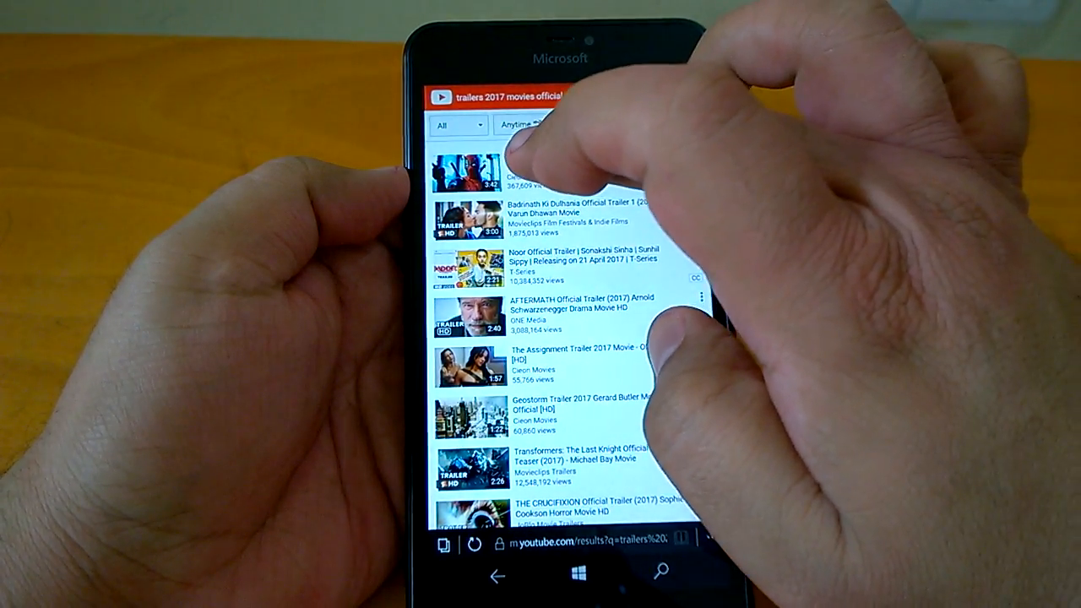
left_click(460, 169)
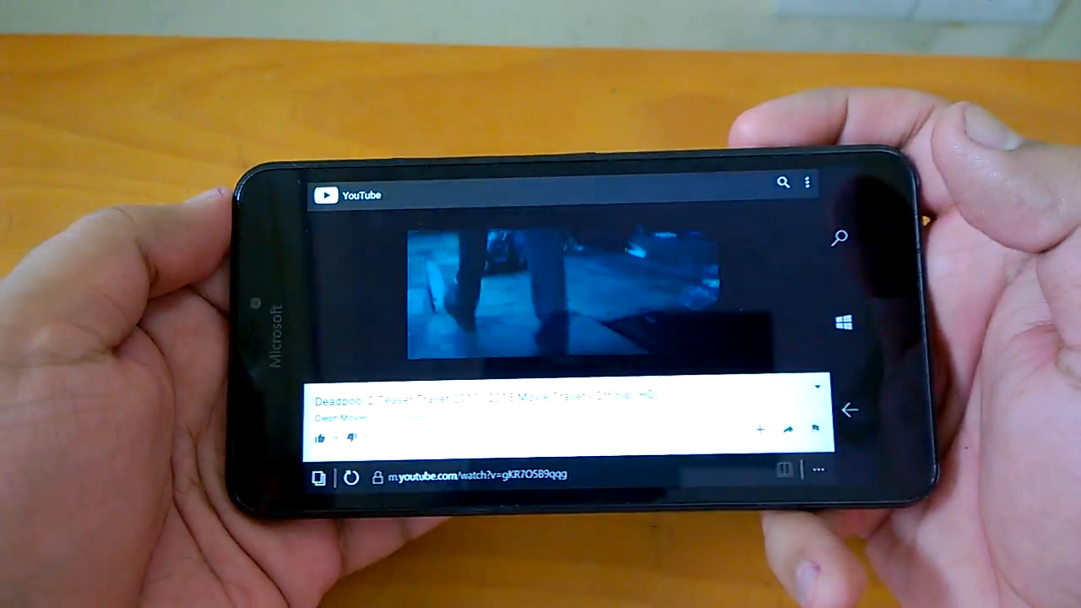
Start the Deadpool 2 teaser playing and switch it to full-screen
left_click(540, 304)
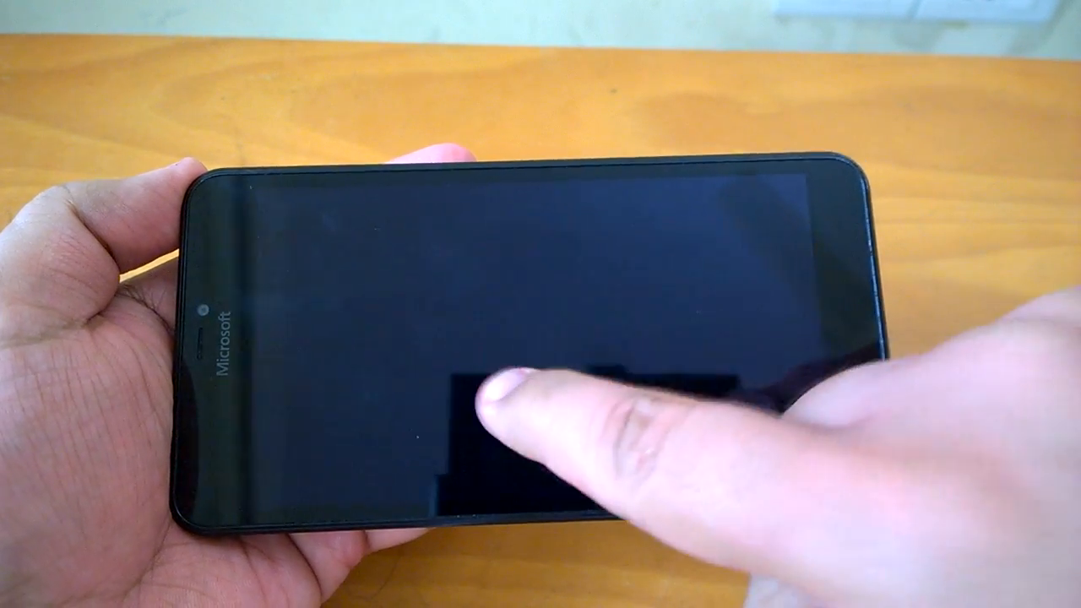
left_click(498, 397)
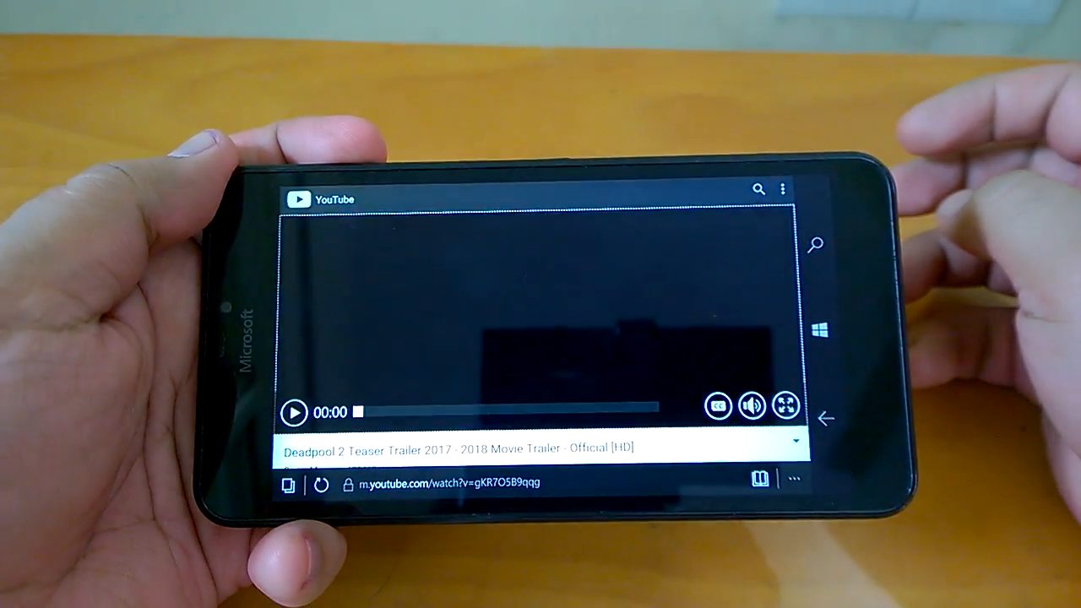
left_click(295, 412)
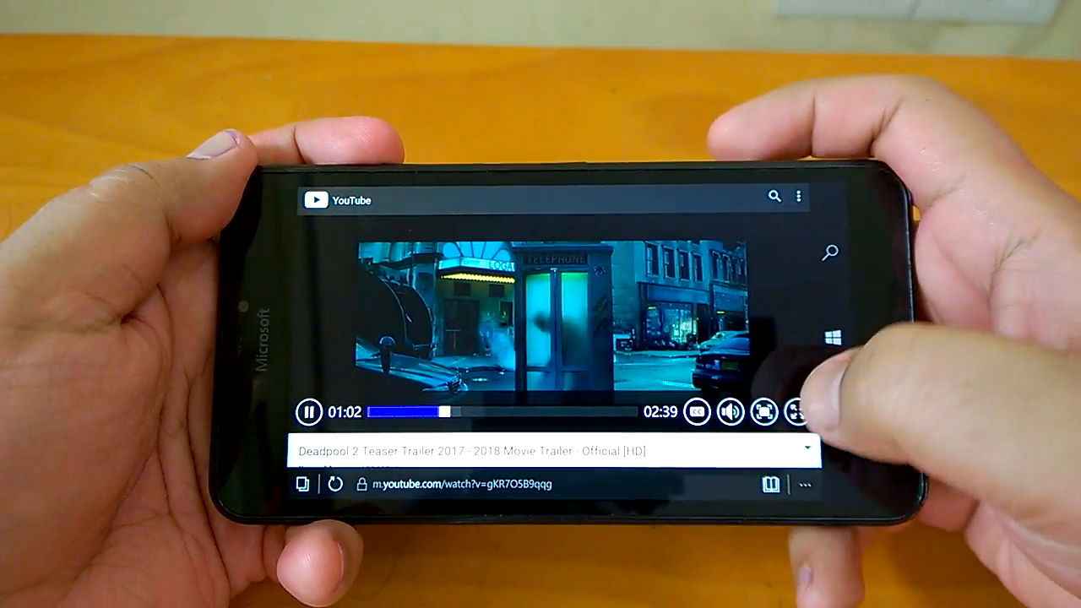
left_click(795, 412)
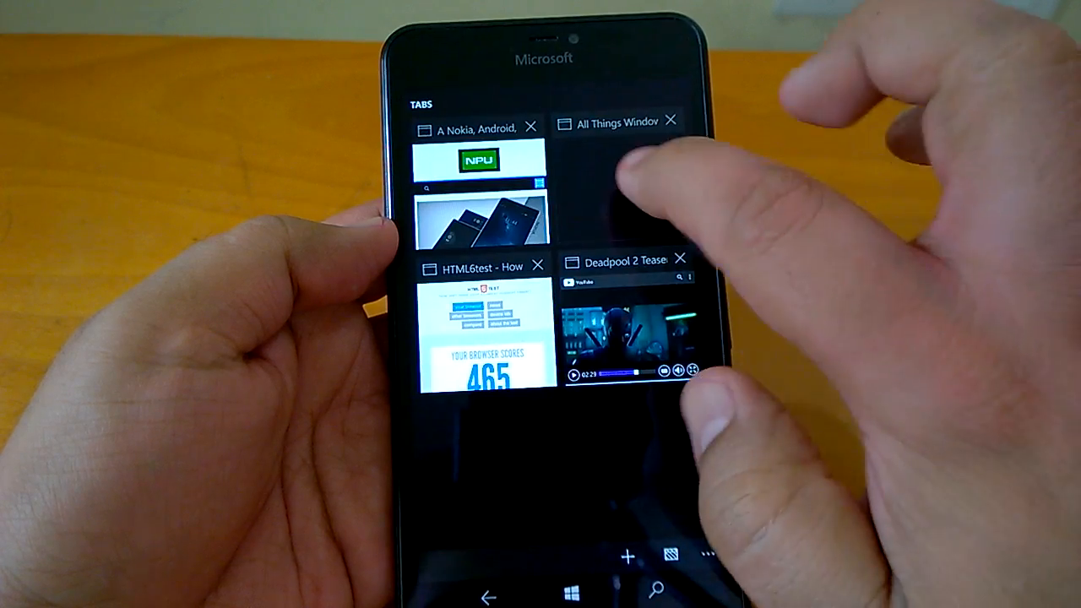
Open the All Things Windows tab from Edge's tab overview
left_click(612, 122)
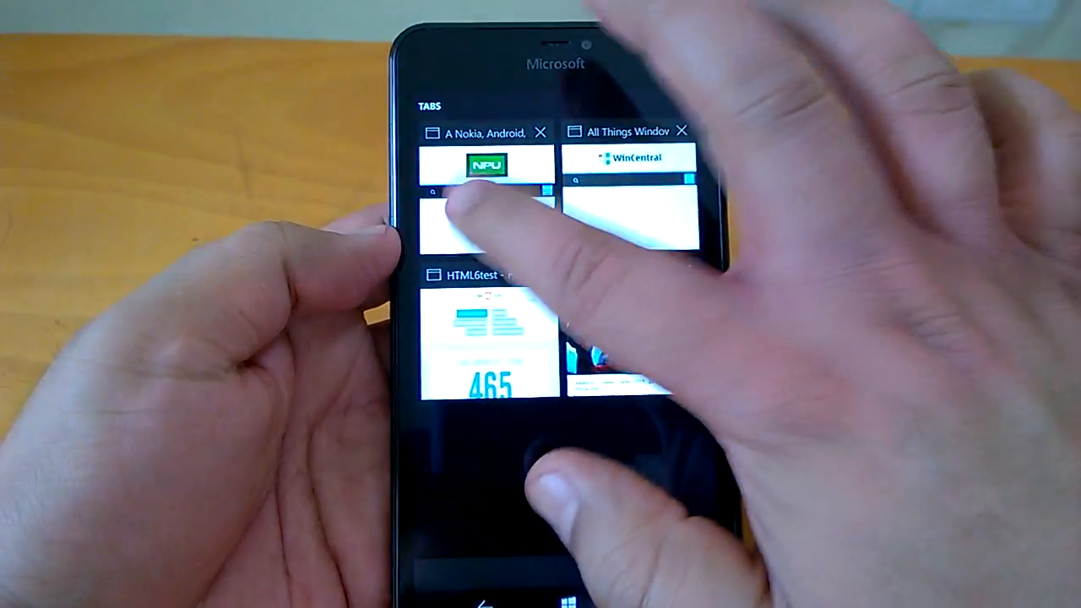
Open the Nokia Power User tab, then leave Edge for the home screen
left_click(484, 169)
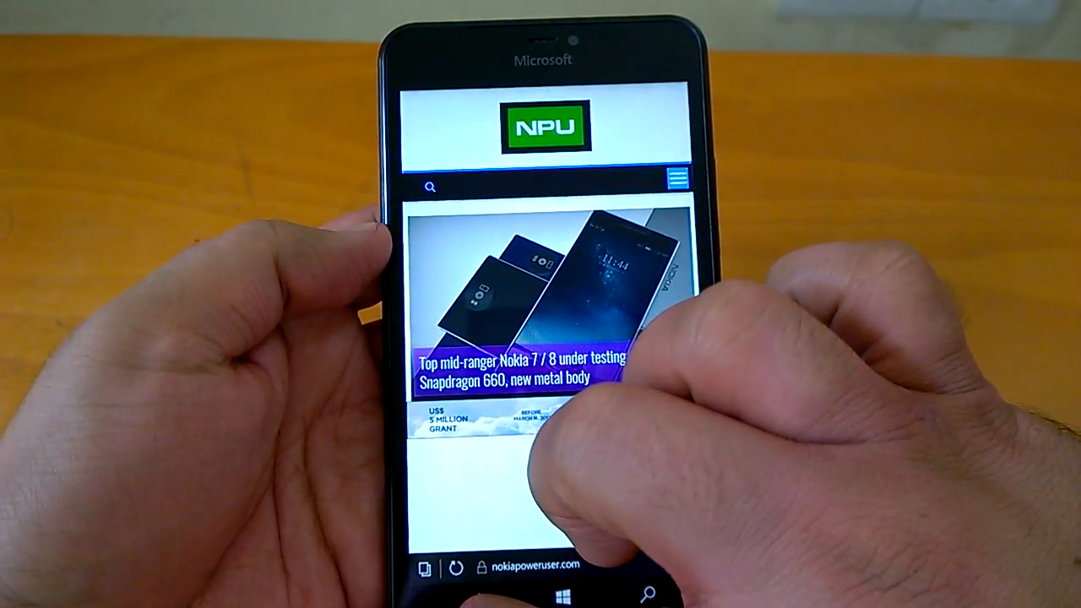
left_click(577, 590)
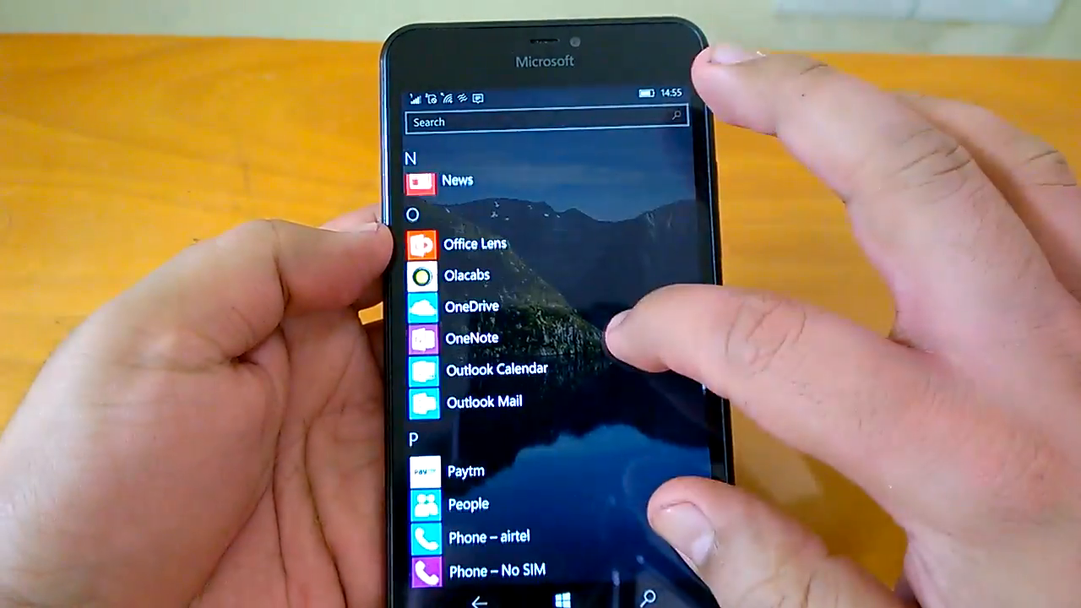
Scroll down the app list and launch Subway Surfers
scroll("down", 3)
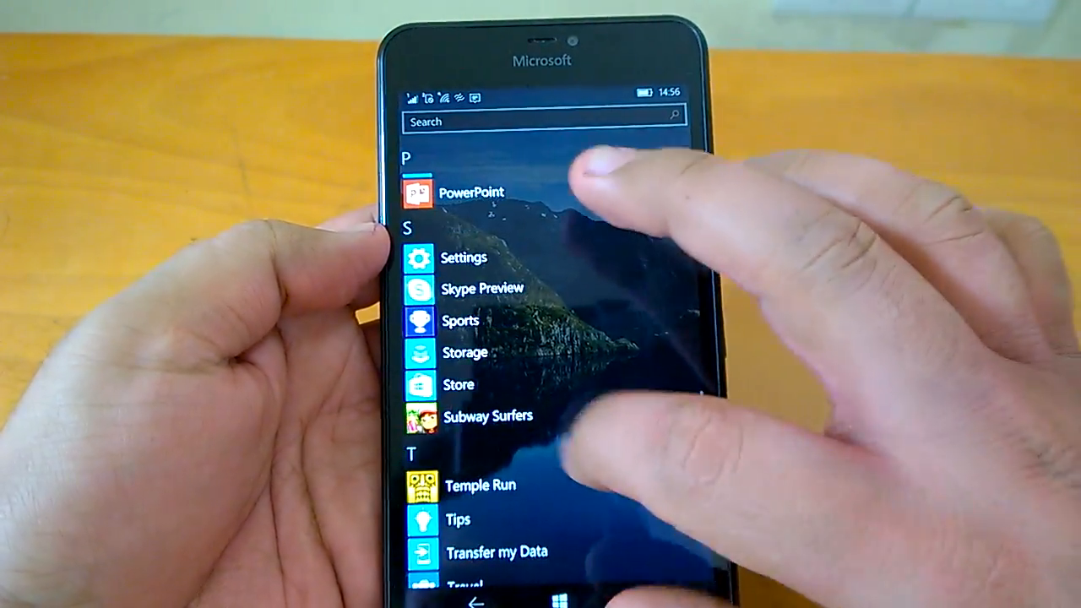
left_click(487, 415)
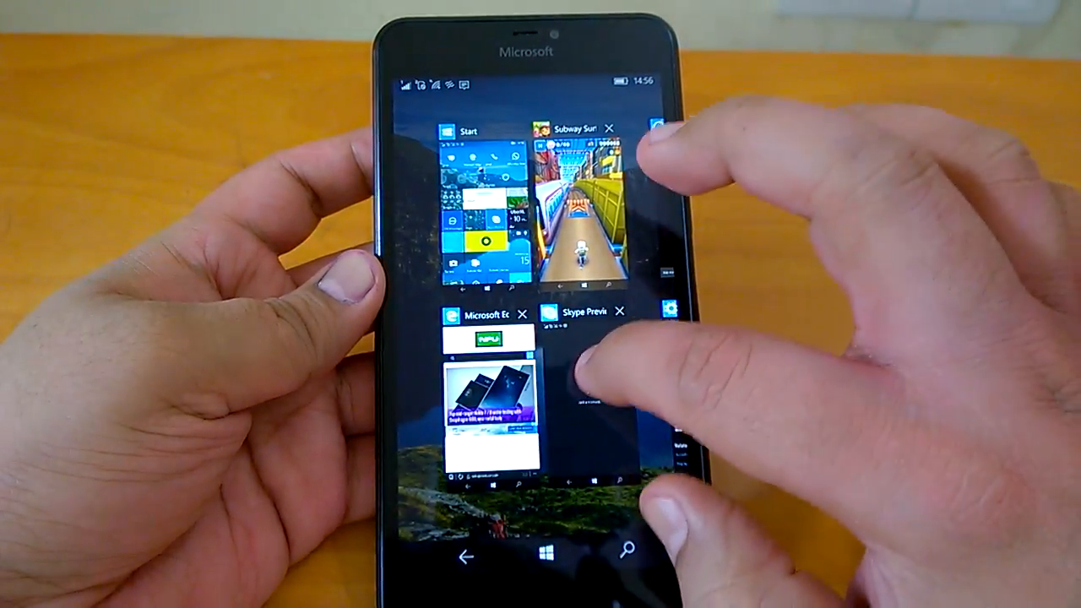
Switch to the Nokia Power User page and other apps via the task switcher, then go to Start
left_click(479, 397)
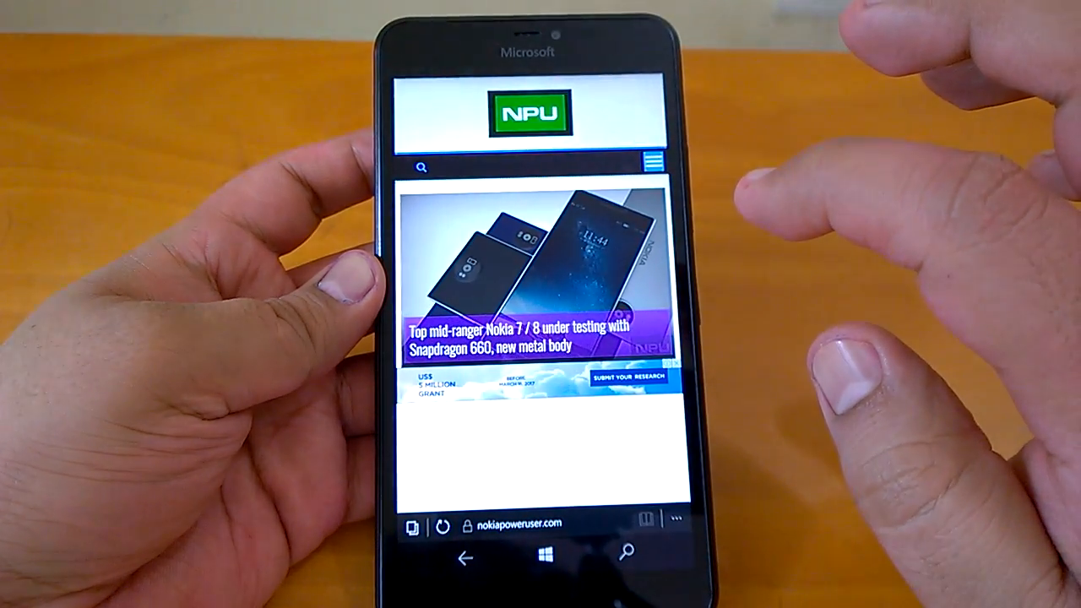
scroll("down", 3)
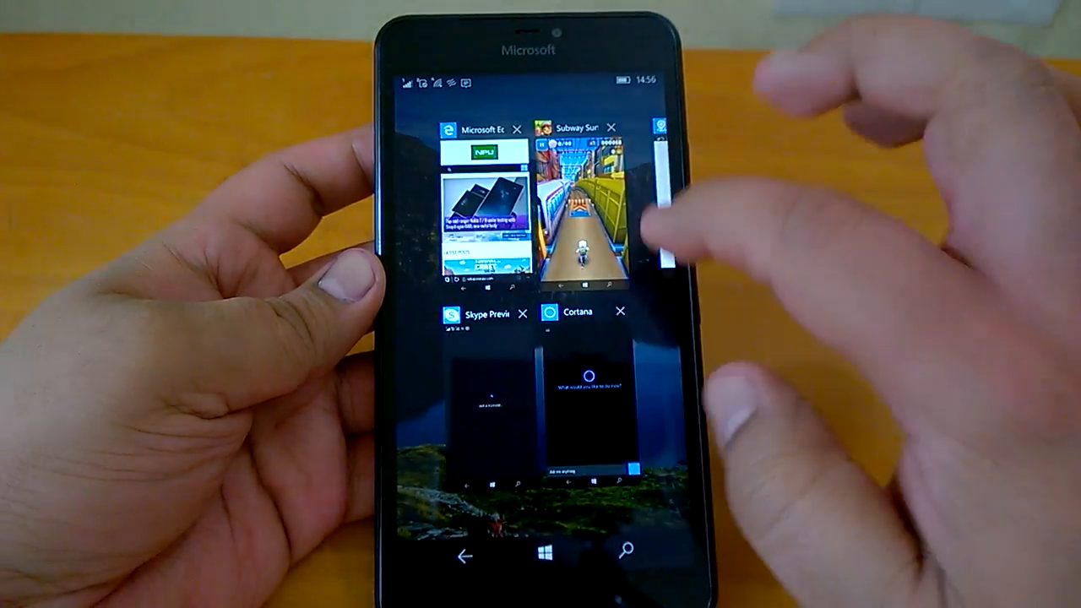
left_click(583, 211)
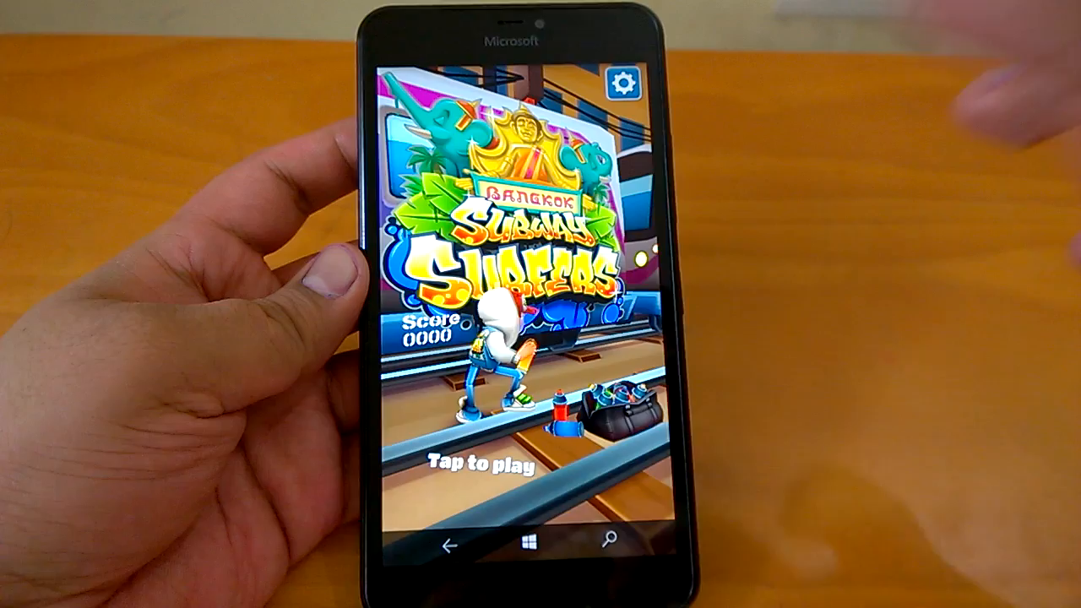
left_click(529, 542)
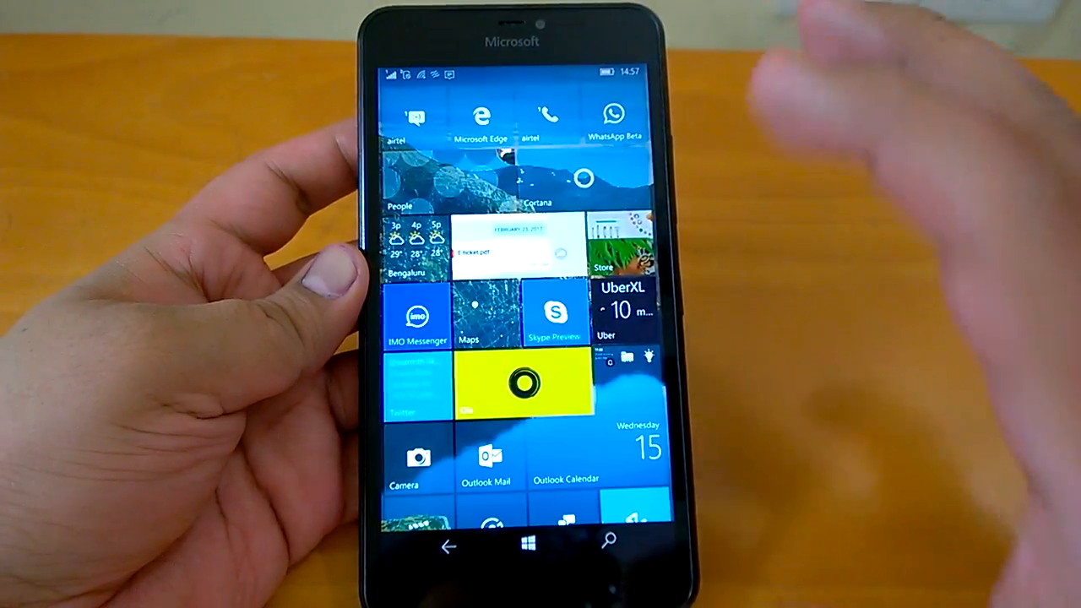